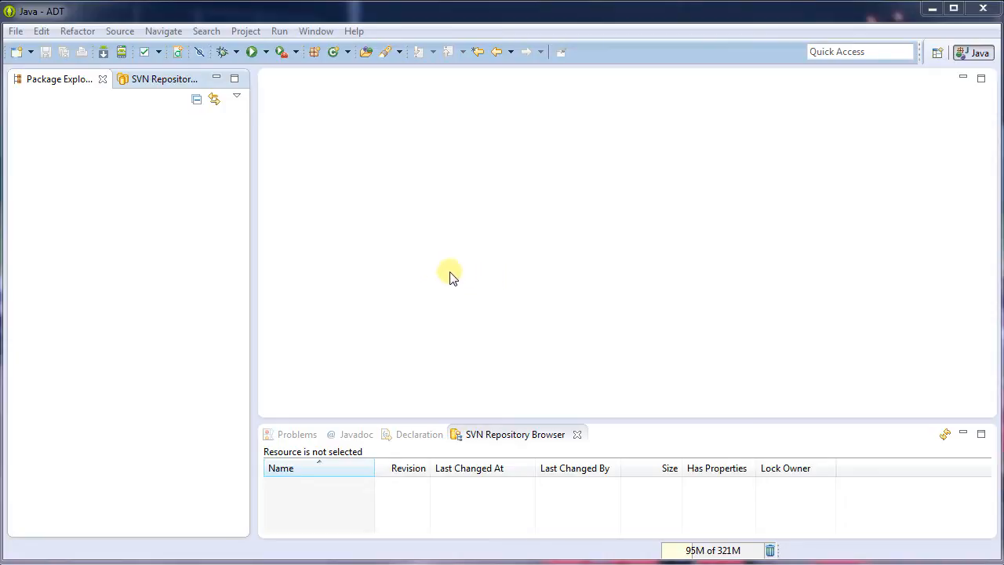
mouse_move(268, 218)
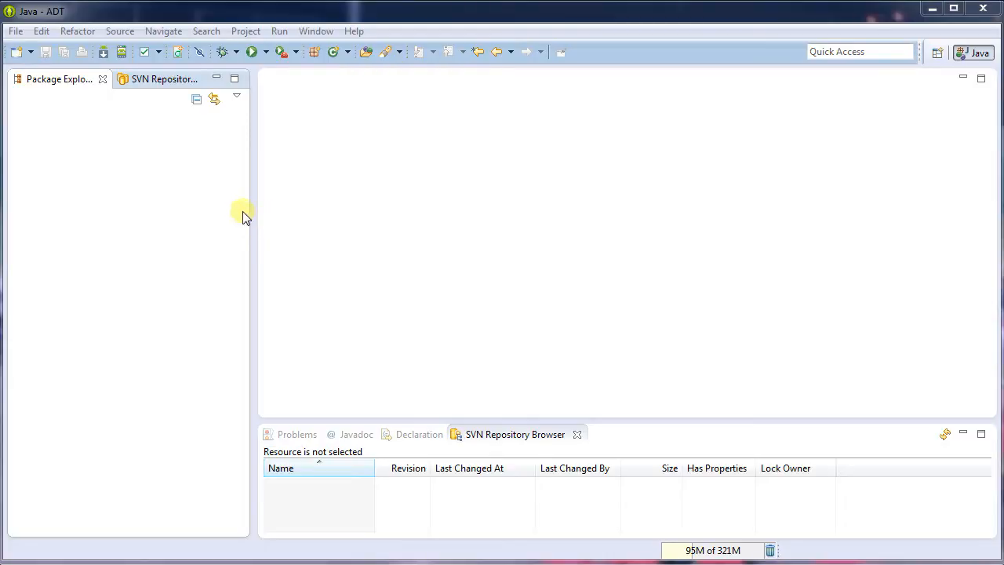
mouse_move(168, 200)
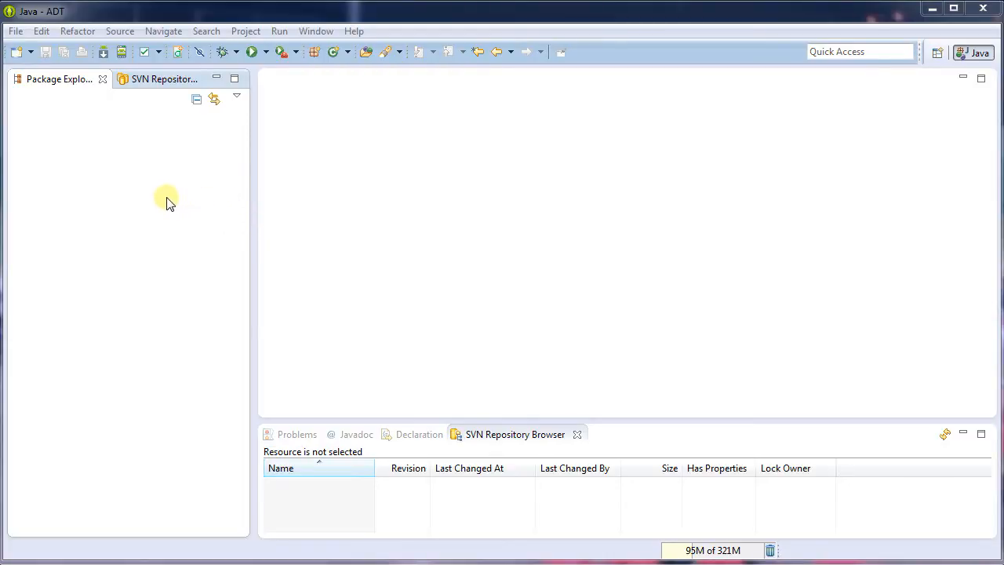
- Create Android application project DeleteBinGen with the default launcher icon and a blank activity
right_click(164, 196)
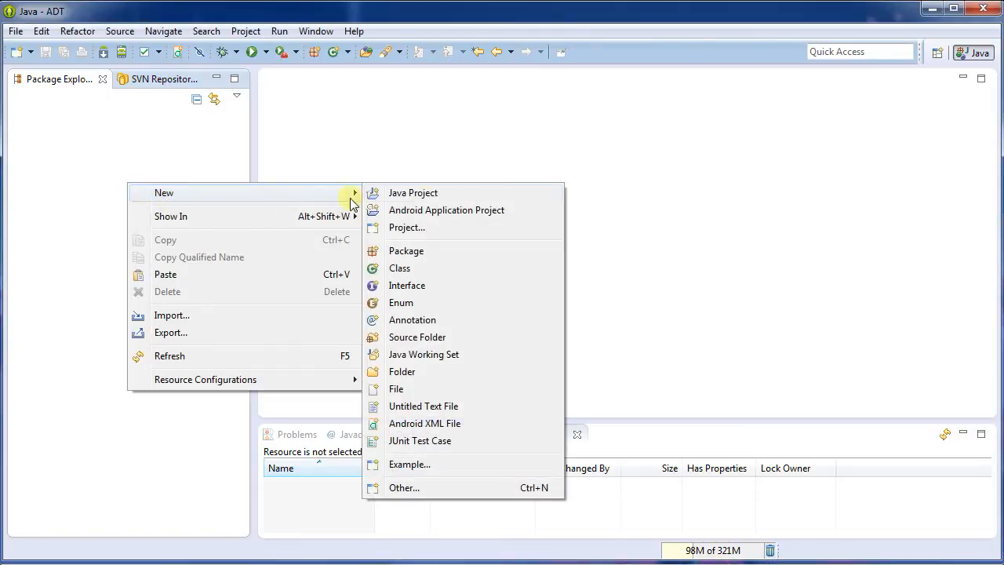
click(447, 209)
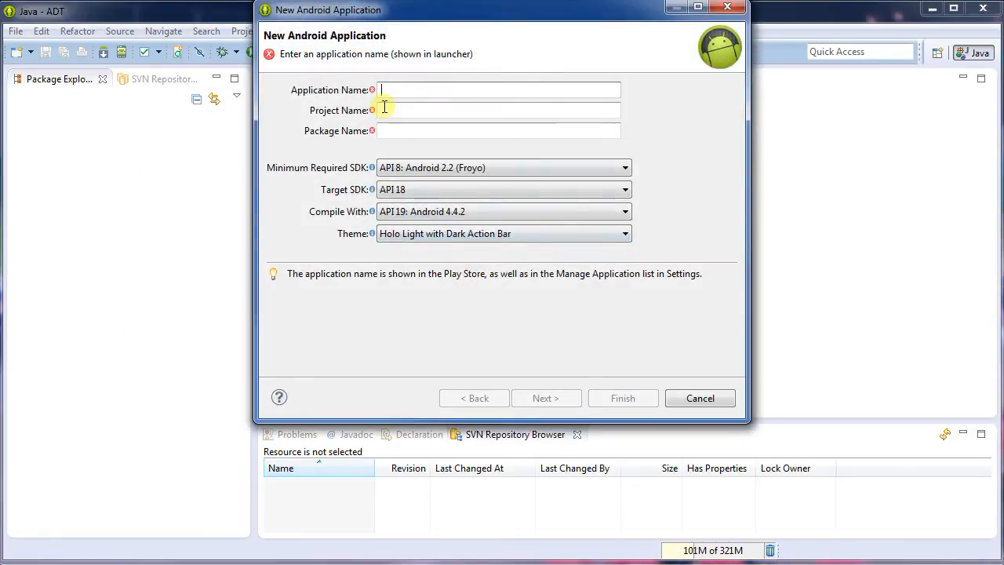
text(DeleteBinGen)
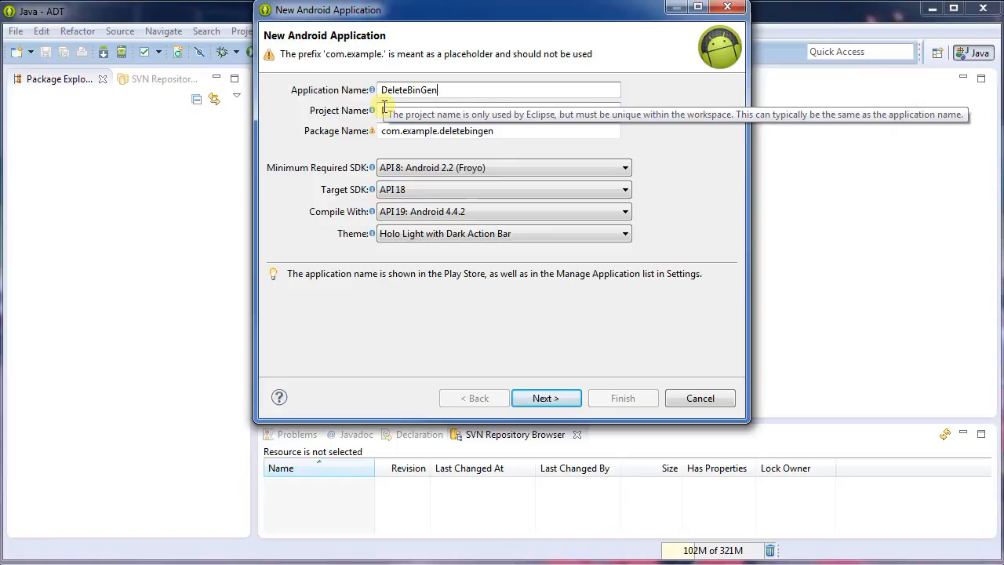
click(546, 398)
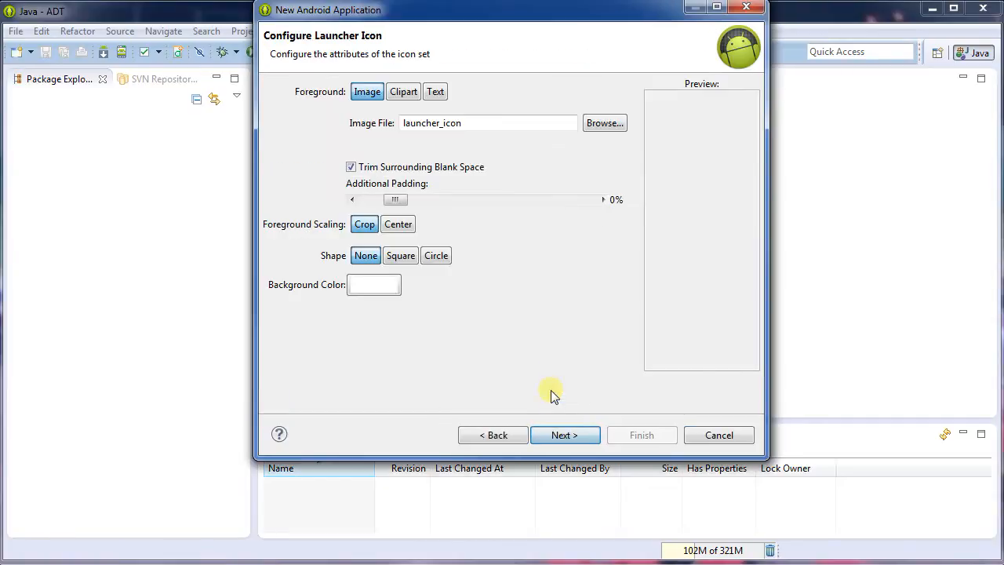
click(564, 435)
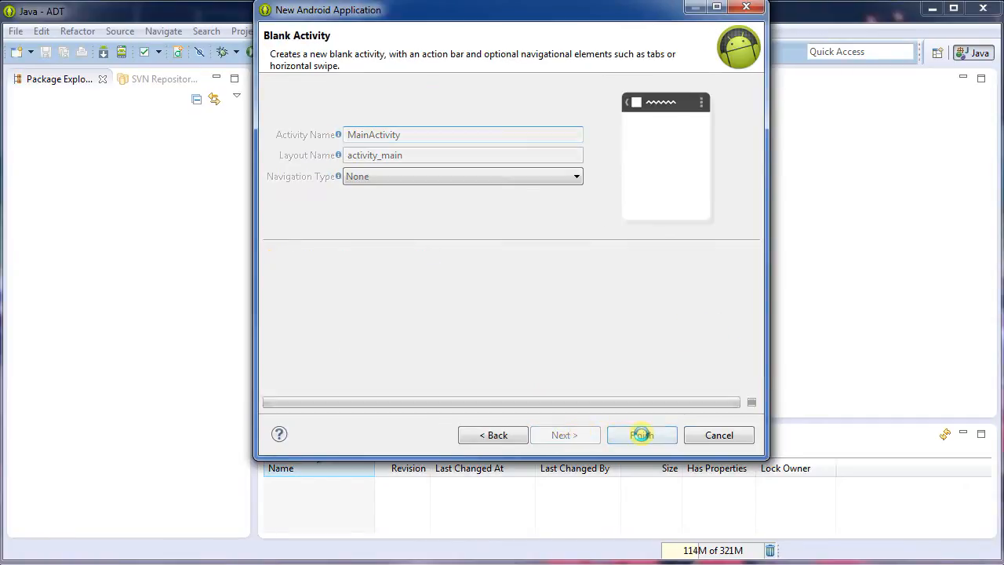
click(641, 434)
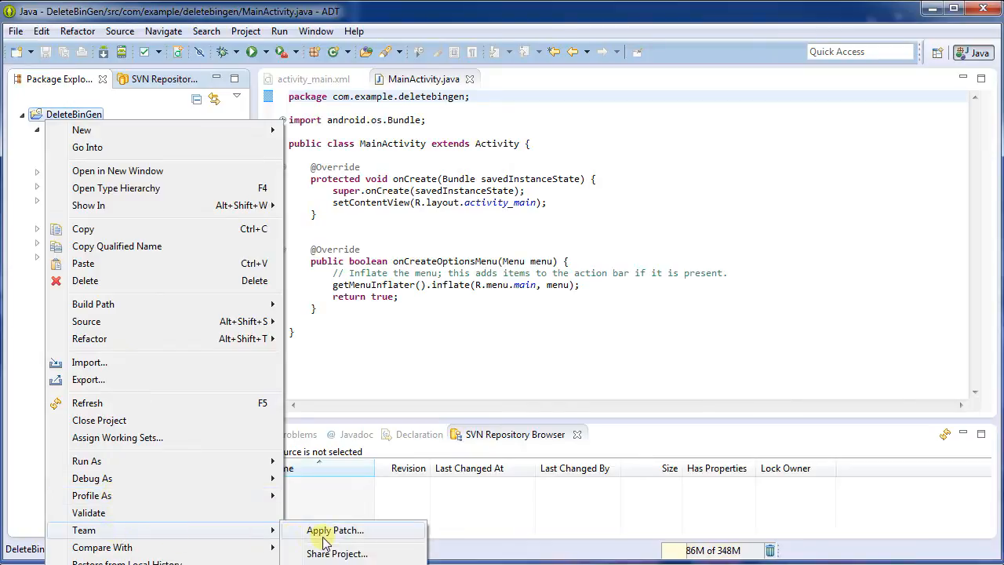
mouse_move(338, 553)
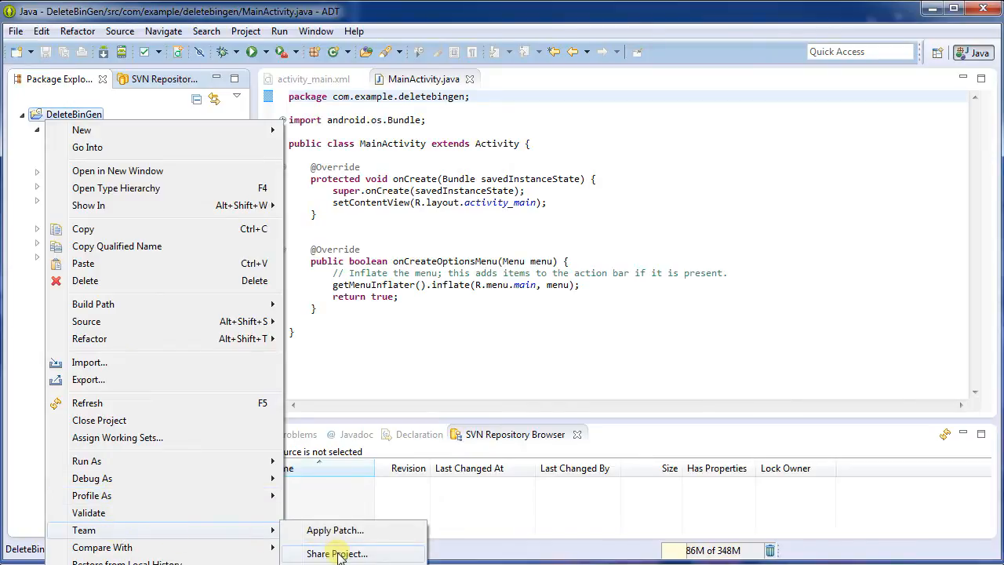
- Cancel sharing DeleteBinGen, browse bin's res and gen, then bring up project actions again
click(336, 553)
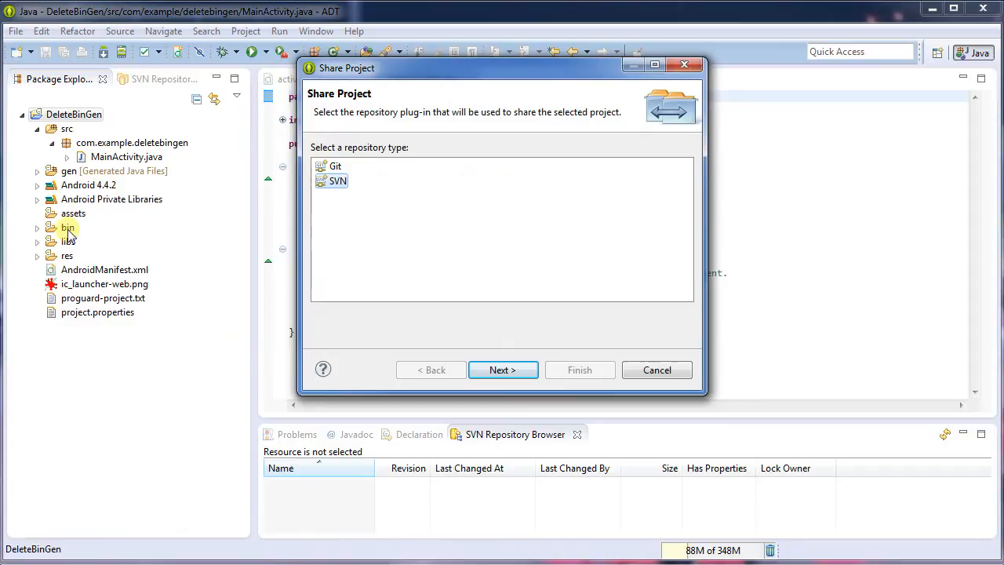
mouse_move(79, 171)
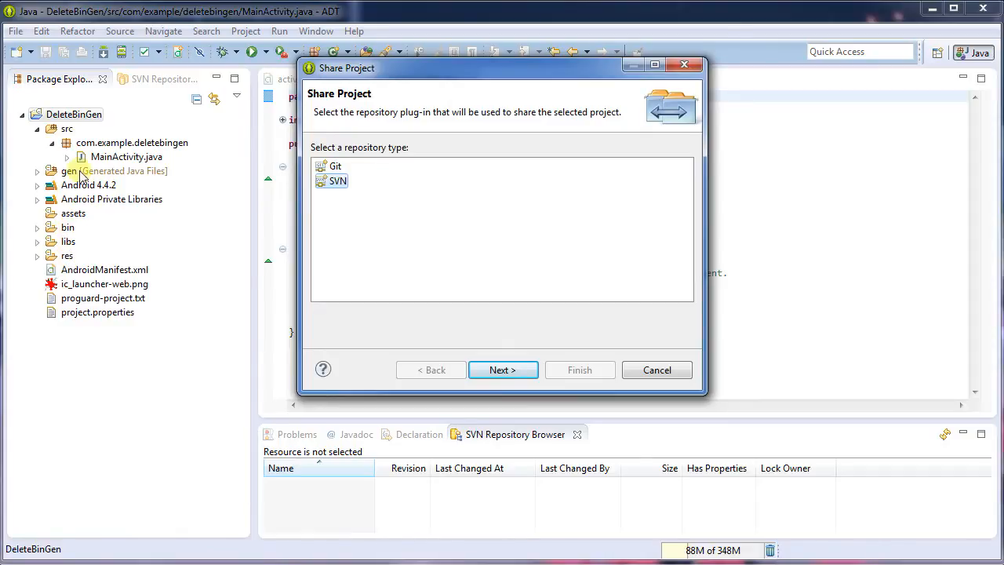
click(657, 369)
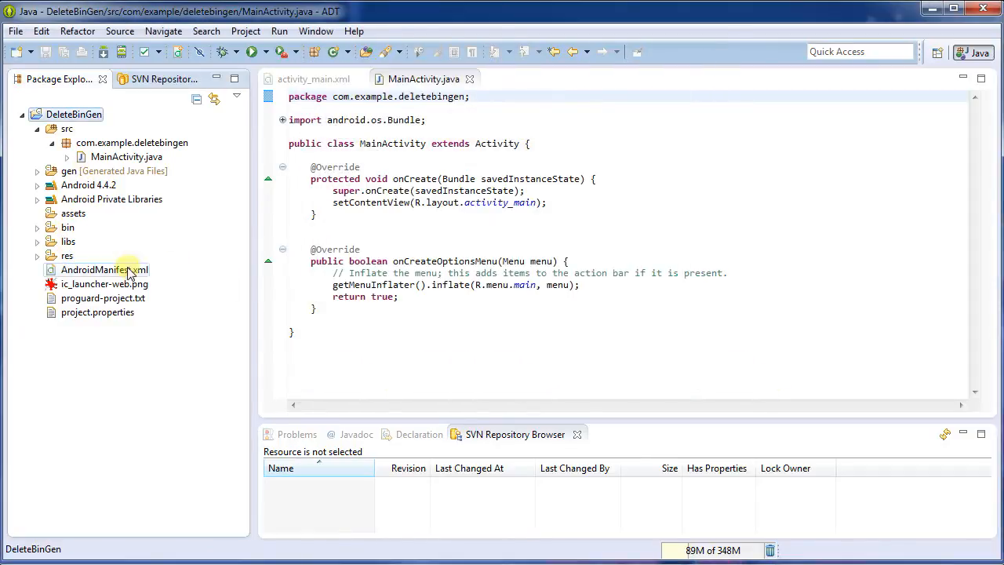
mouse_move(39, 236)
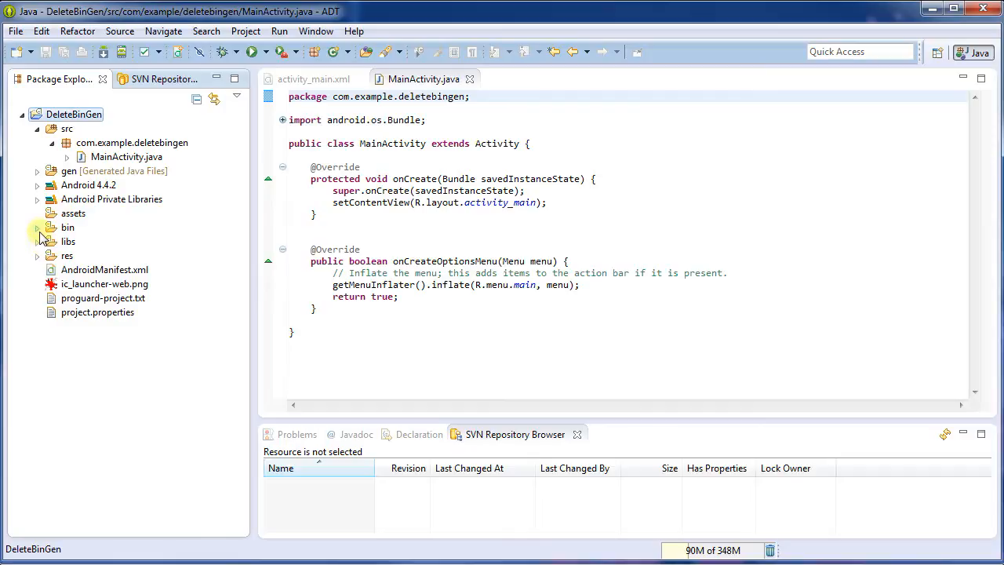
click(37, 228)
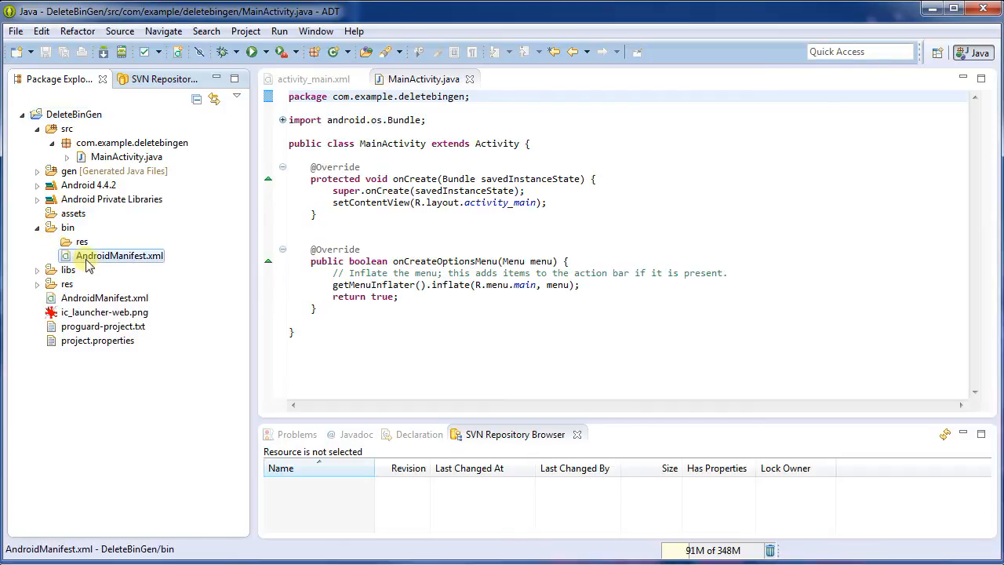
click(81, 242)
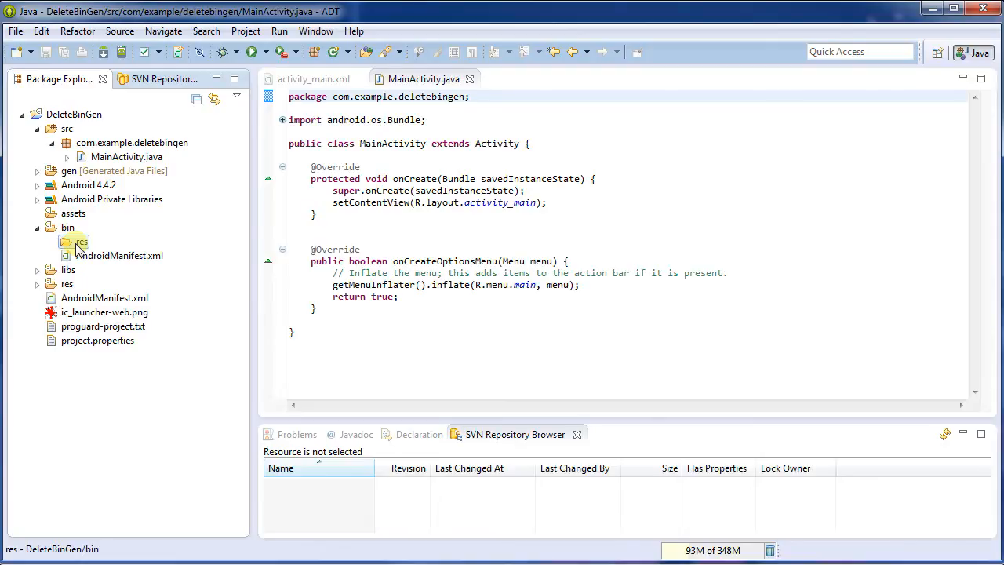
click(37, 171)
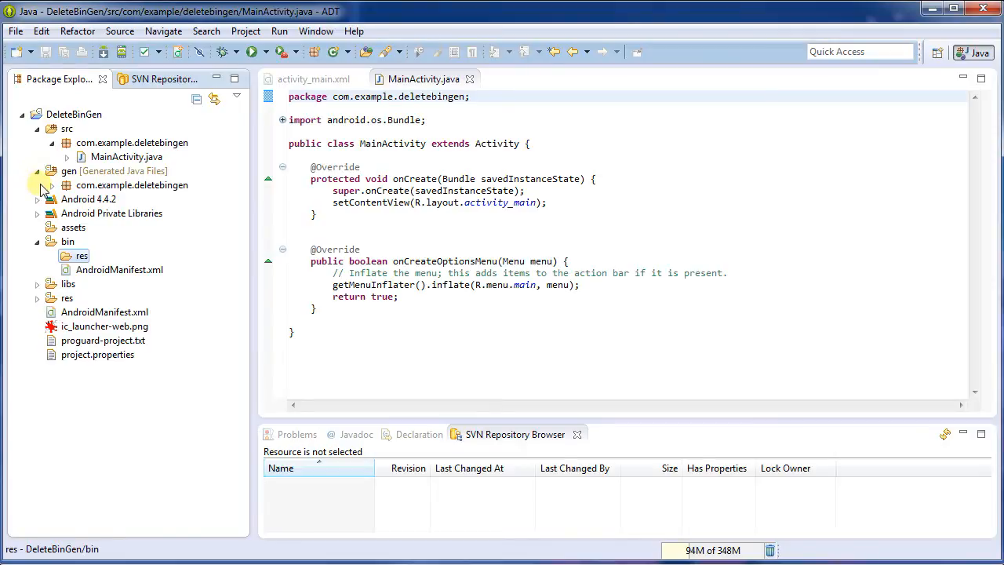
click(37, 171)
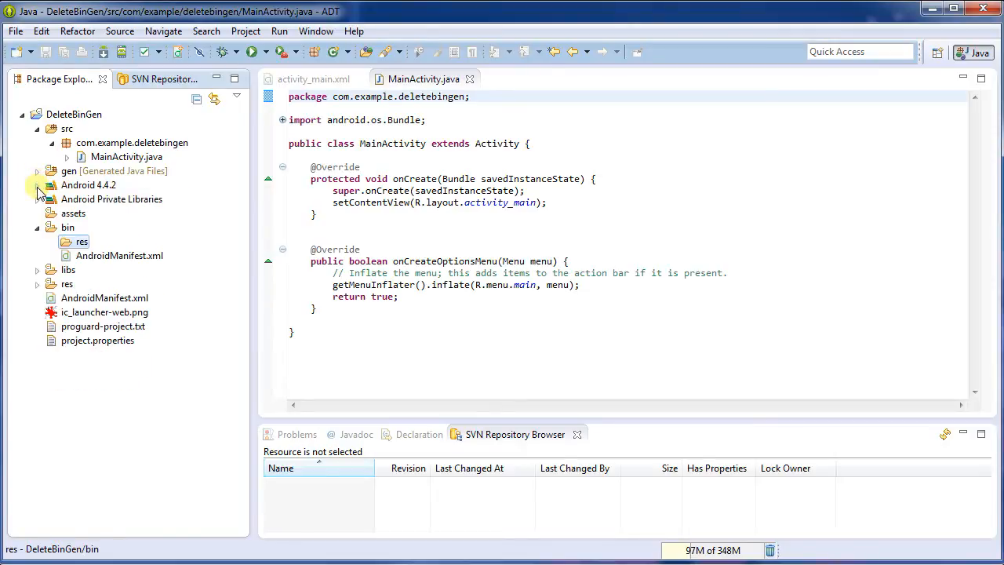
click(37, 227)
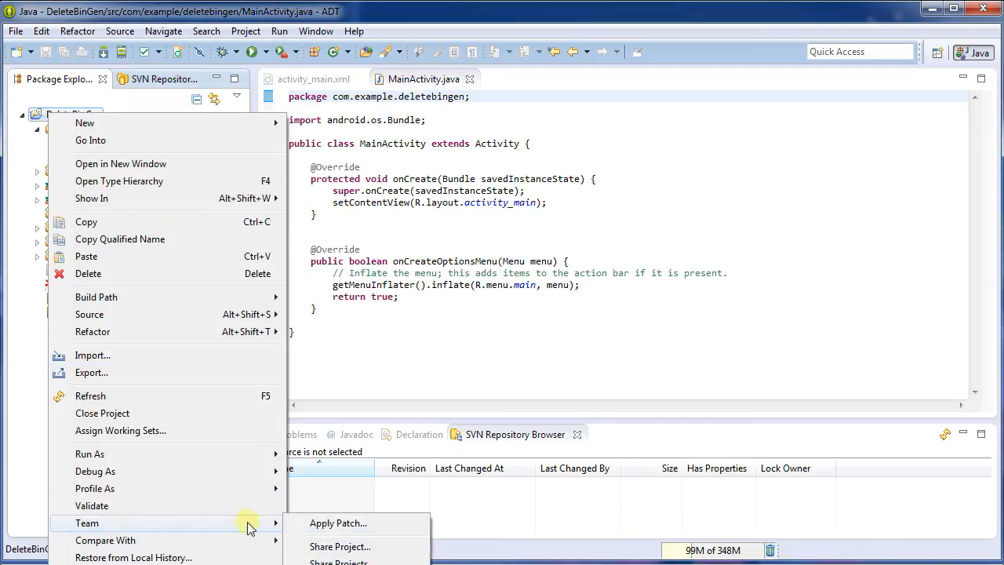
- Share DeleteBinGen through SVN into the existing CMPT276-test repository location
click(340, 546)
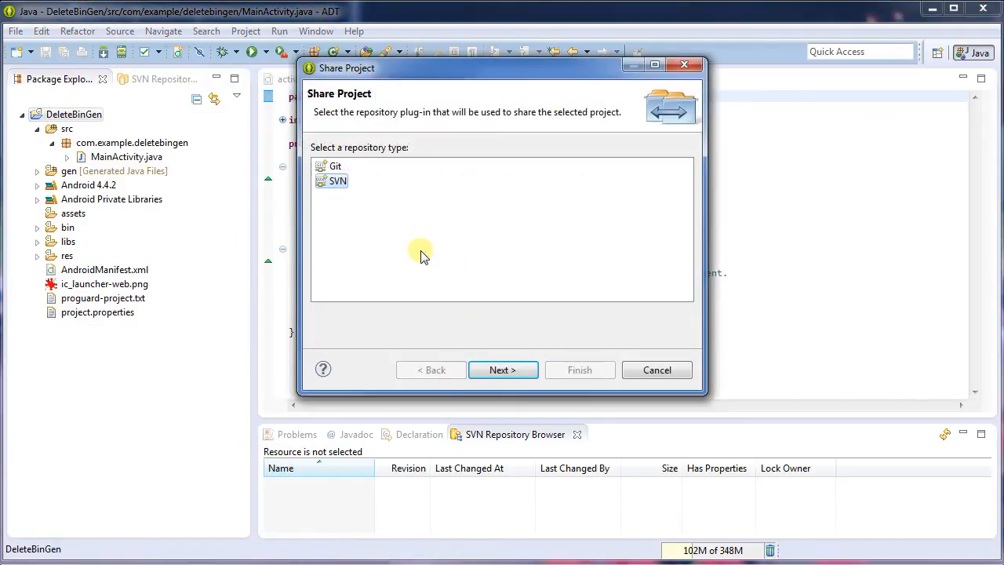
click(503, 370)
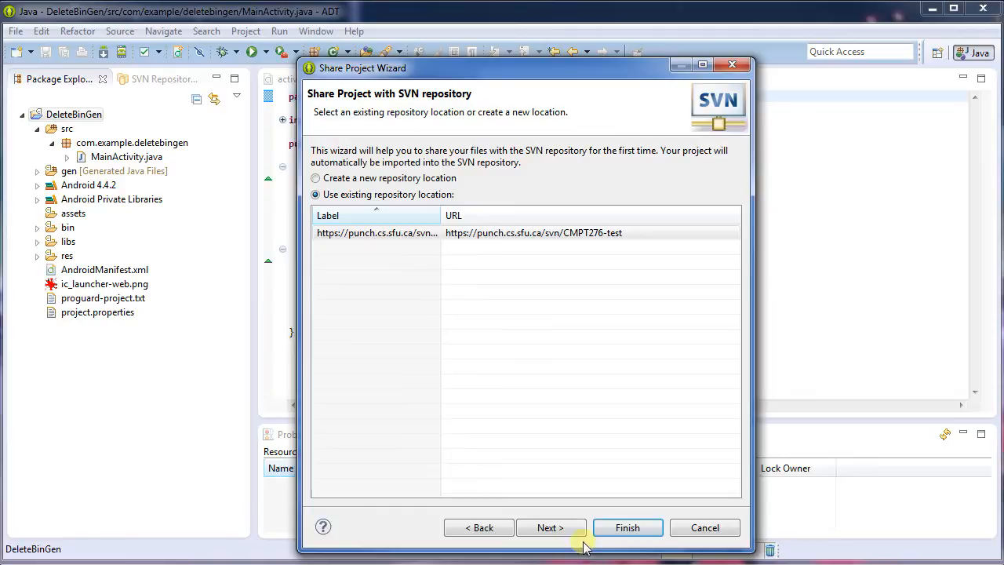
mouse_move(552, 527)
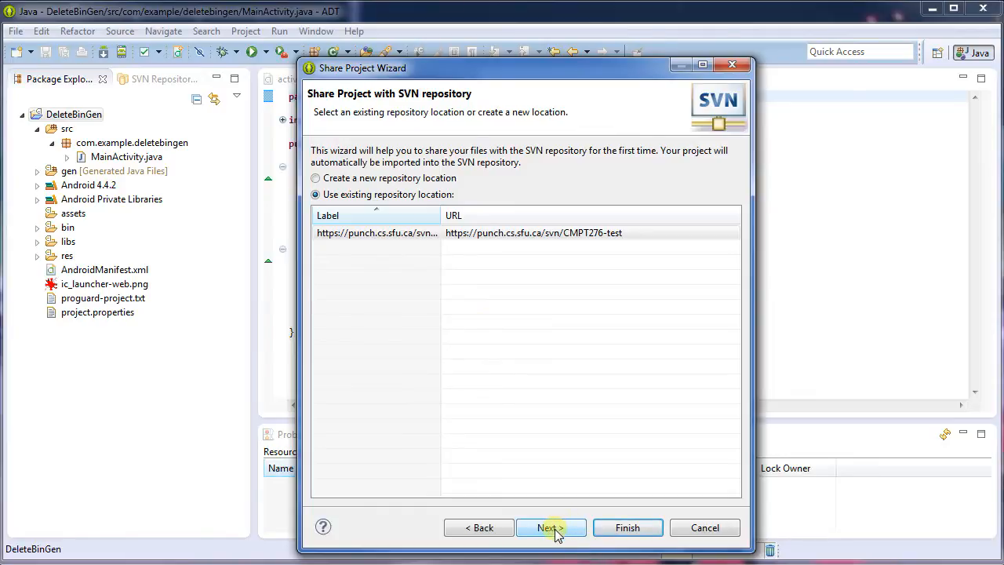
click(550, 527)
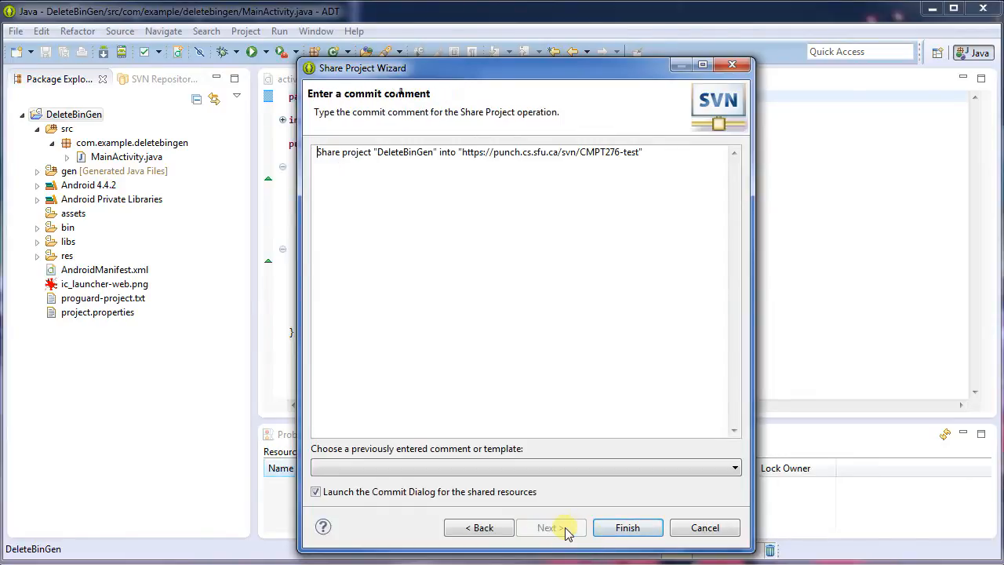
mouse_move(628, 527)
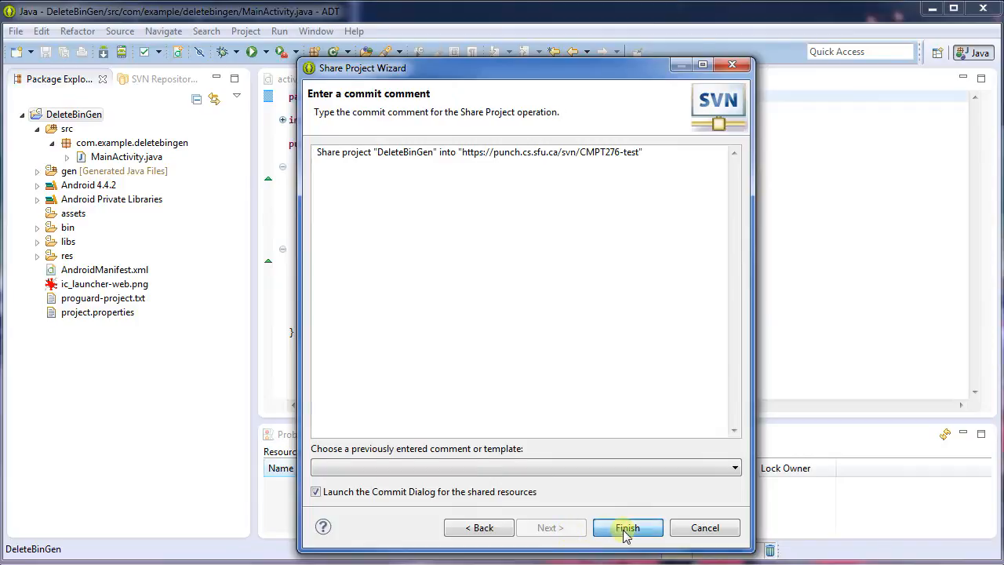
click(628, 528)
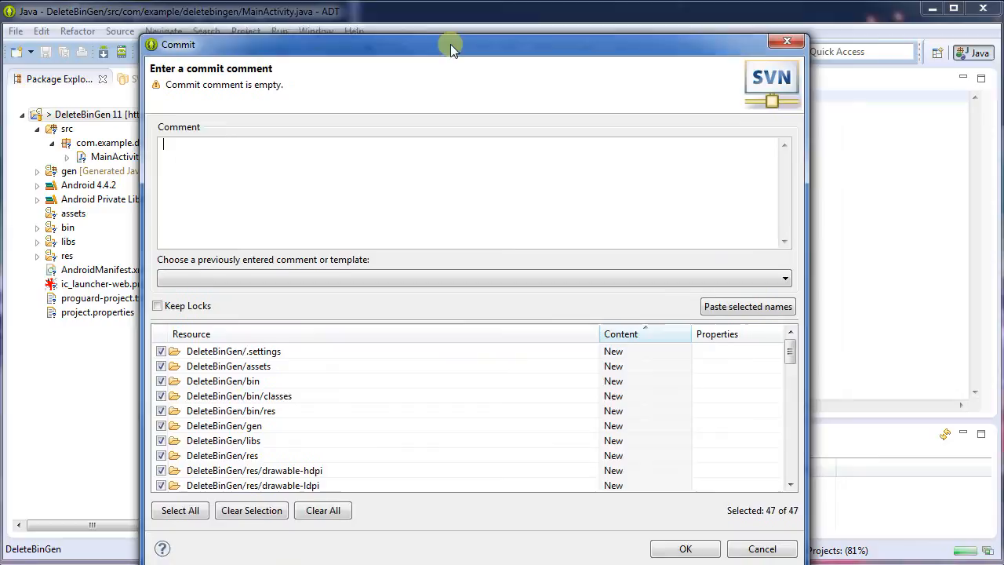
- Enter 'Initial commit.' as the comment and view bin's Add to svn:ignore option
drag(451, 44, 451, 28)
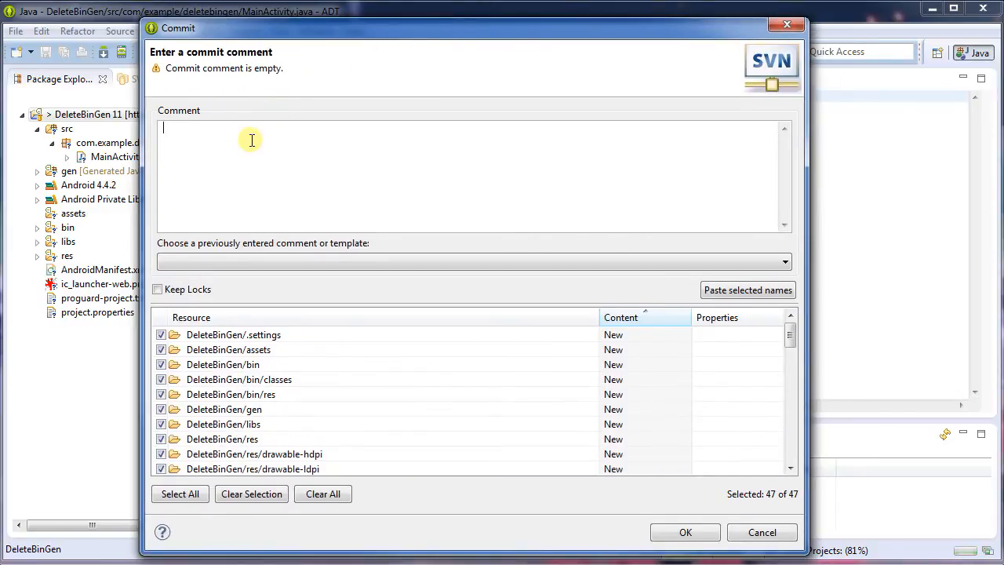
text(Initial commit.)
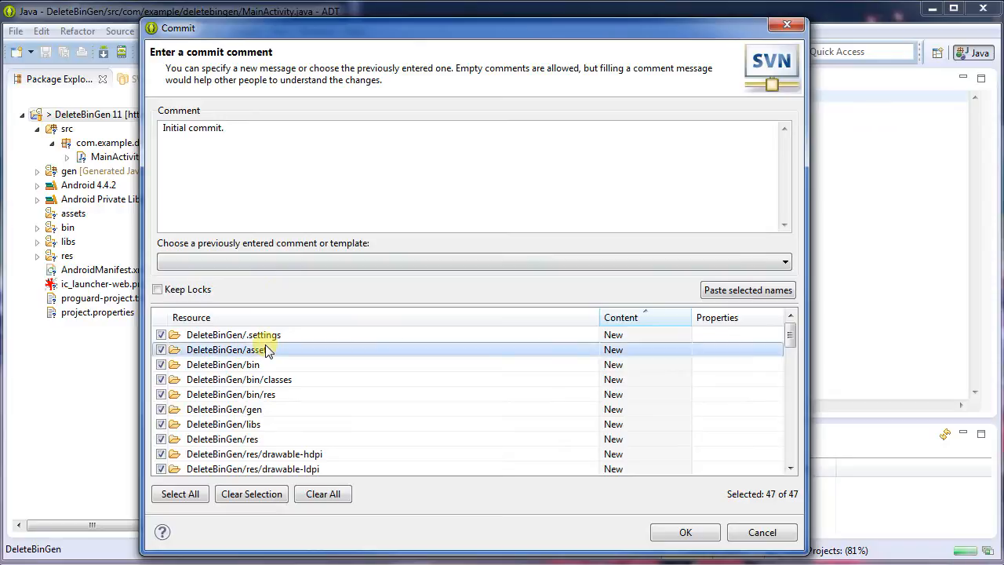
right_click(223, 364)
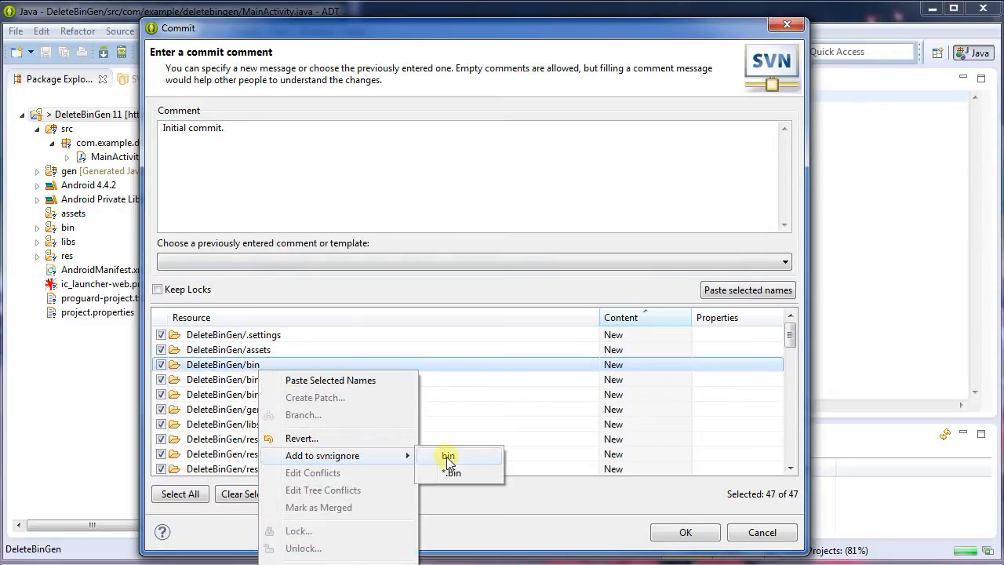
click(447, 456)
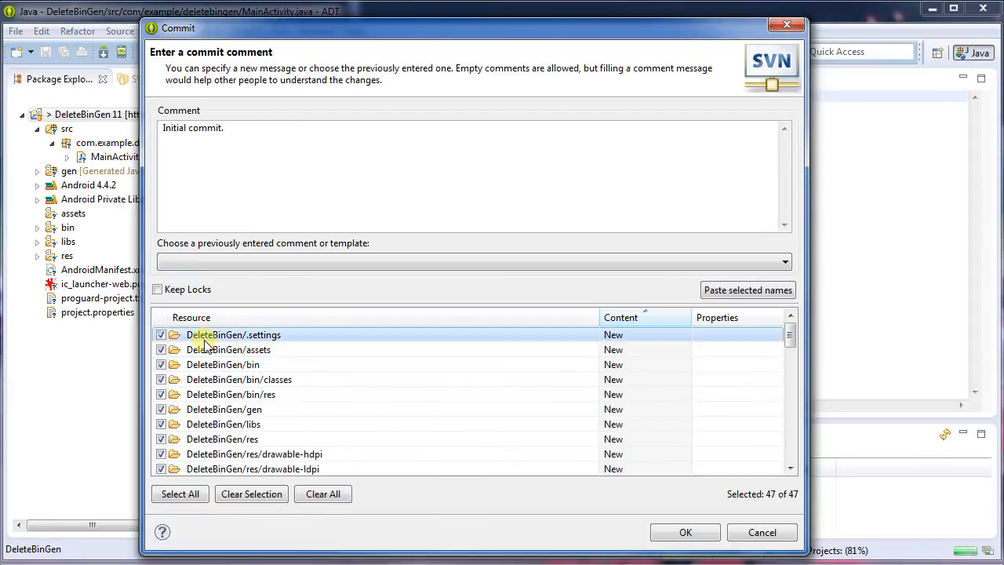
click(684, 532)
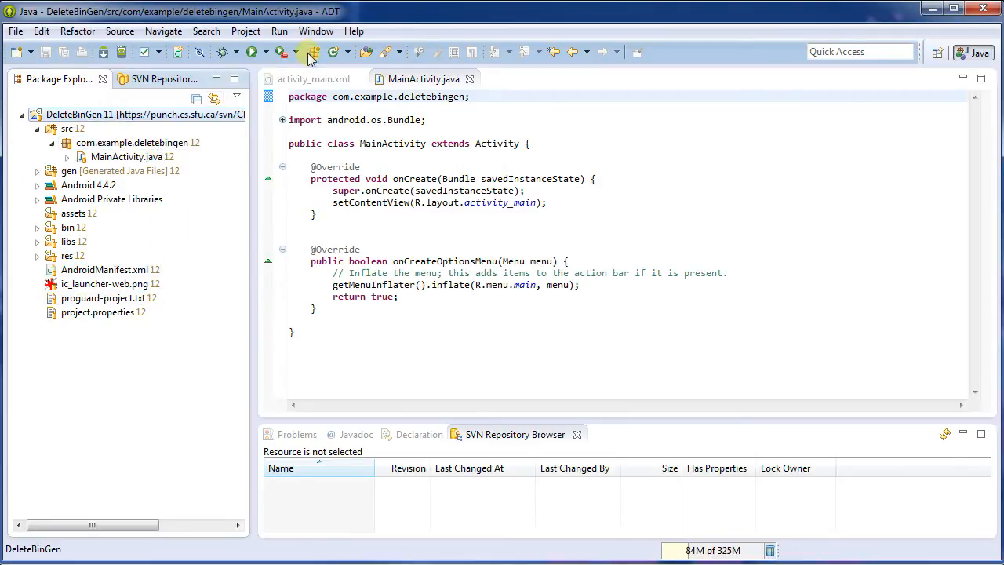
- Confirm the initial commit so DeleteBinGen reaches revision 12
click(316, 31)
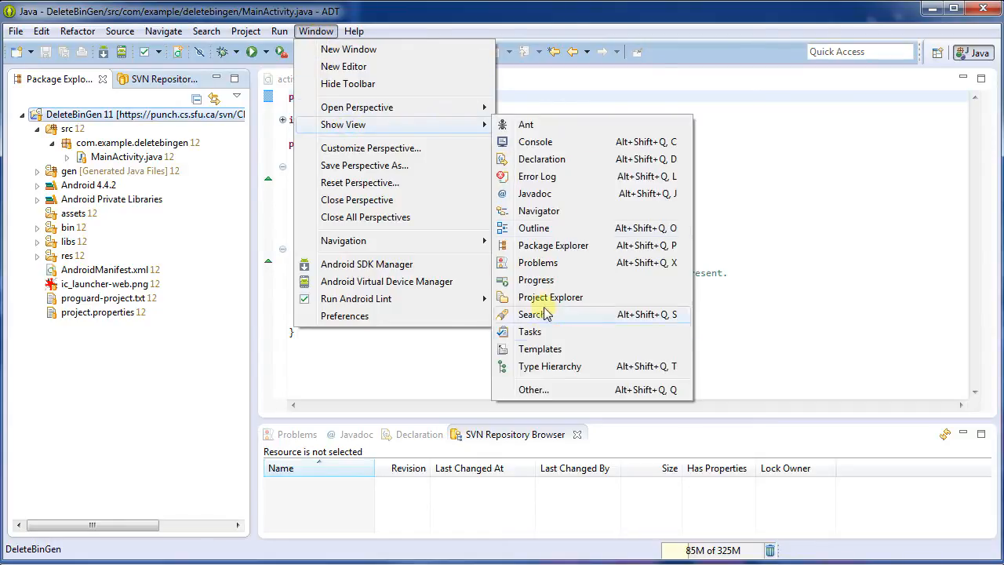
mouse_move(534, 390)
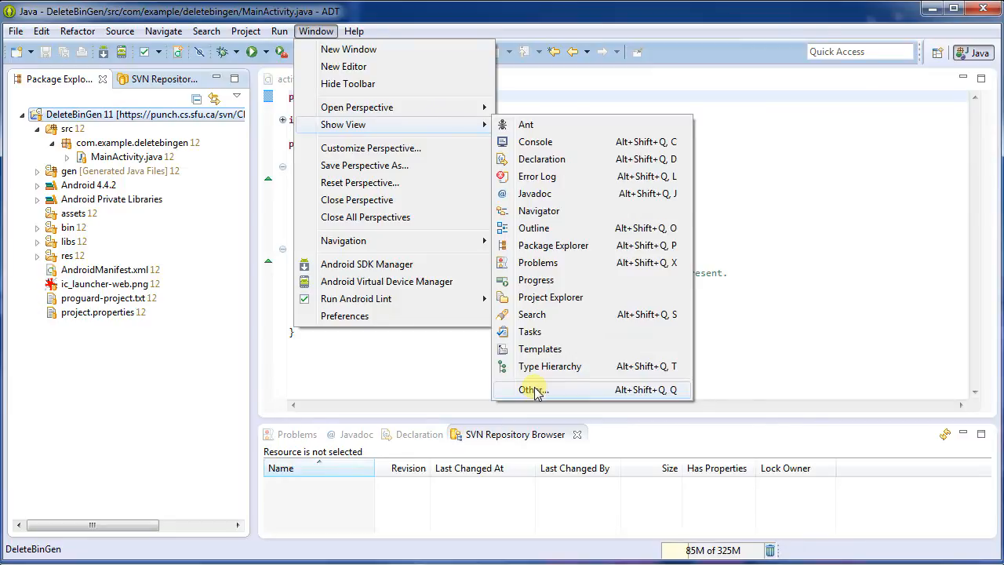
- Open the SVN Repositories view from Show View > Other and bring it forward
click(533, 390)
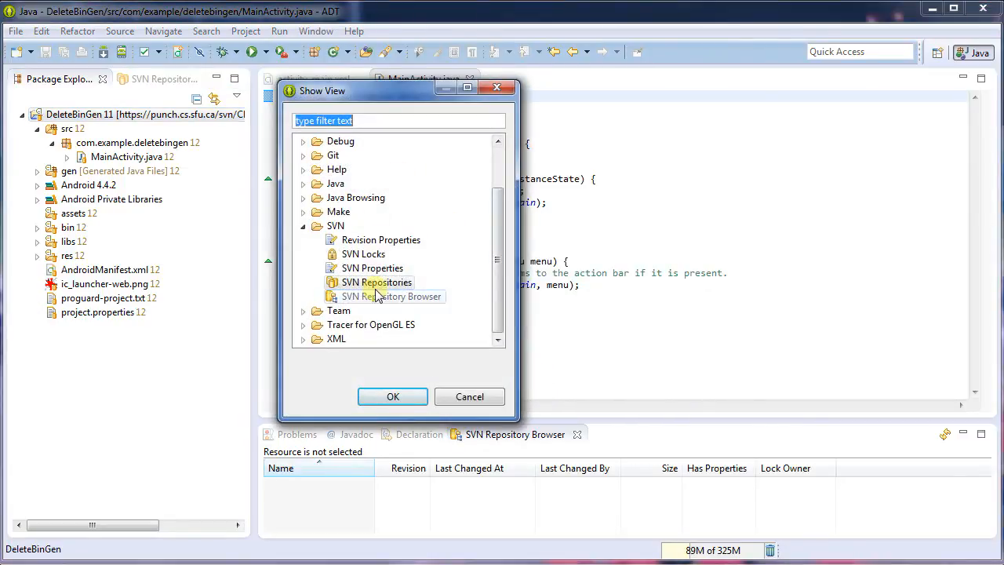
click(377, 282)
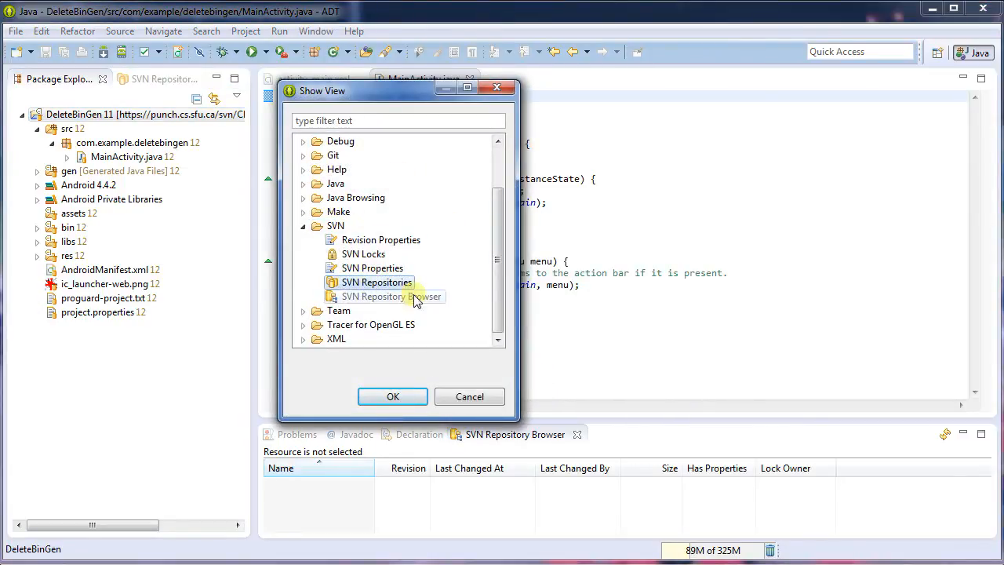
click(392, 397)
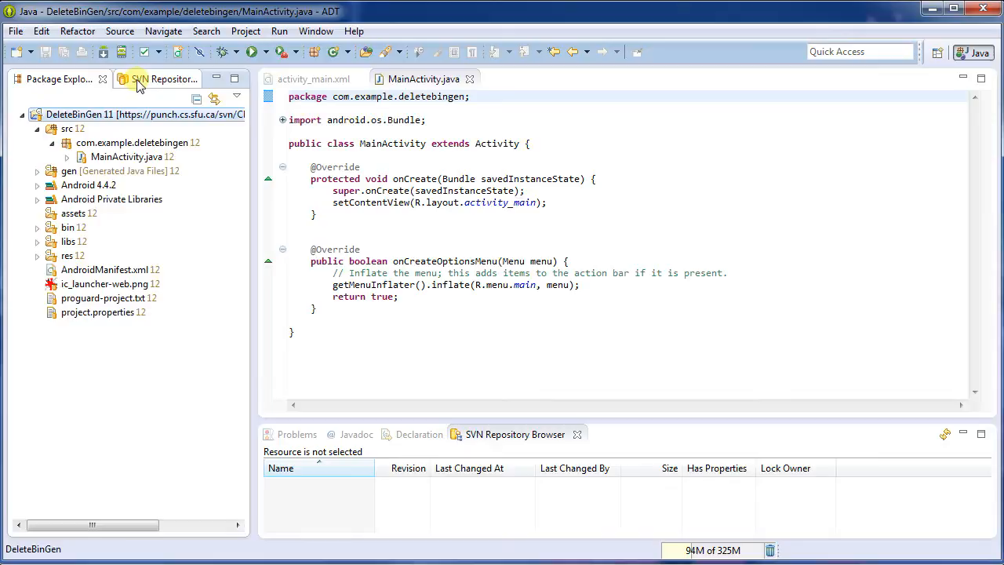
click(157, 78)
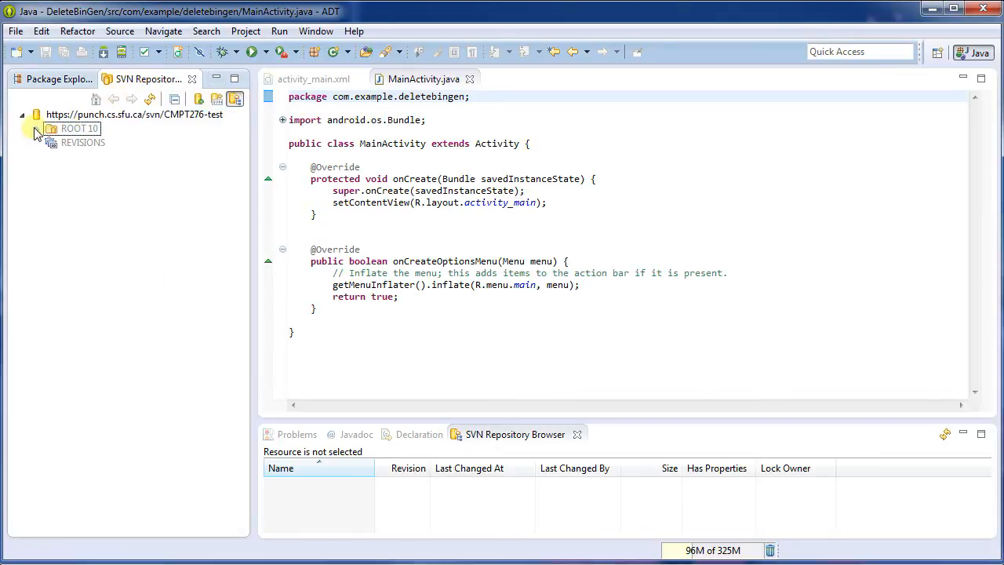
- Refresh CMPT276-test, expand DeleteBinGen, and select bin and gen together for actions
click(150, 98)
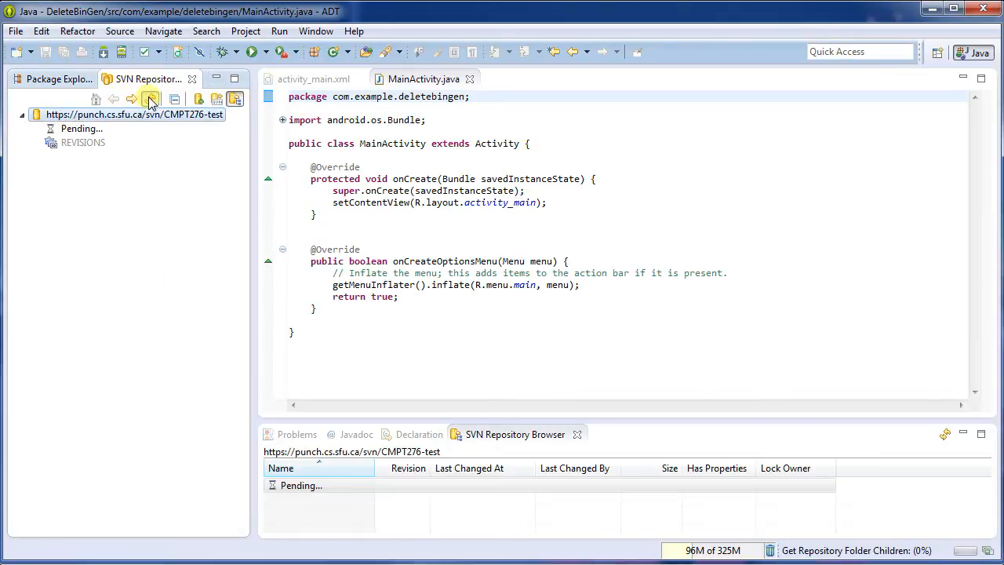
click(151, 98)
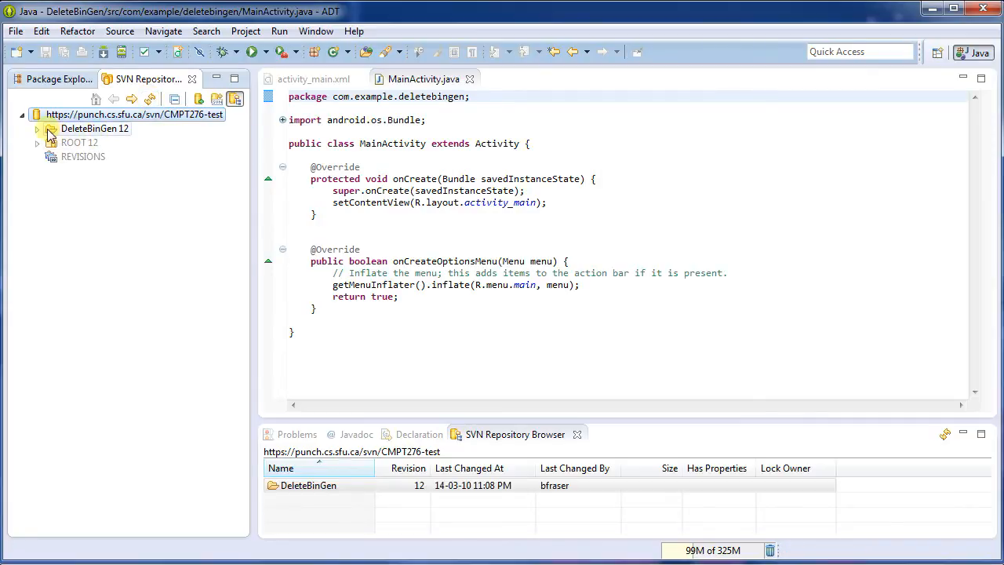
click(38, 128)
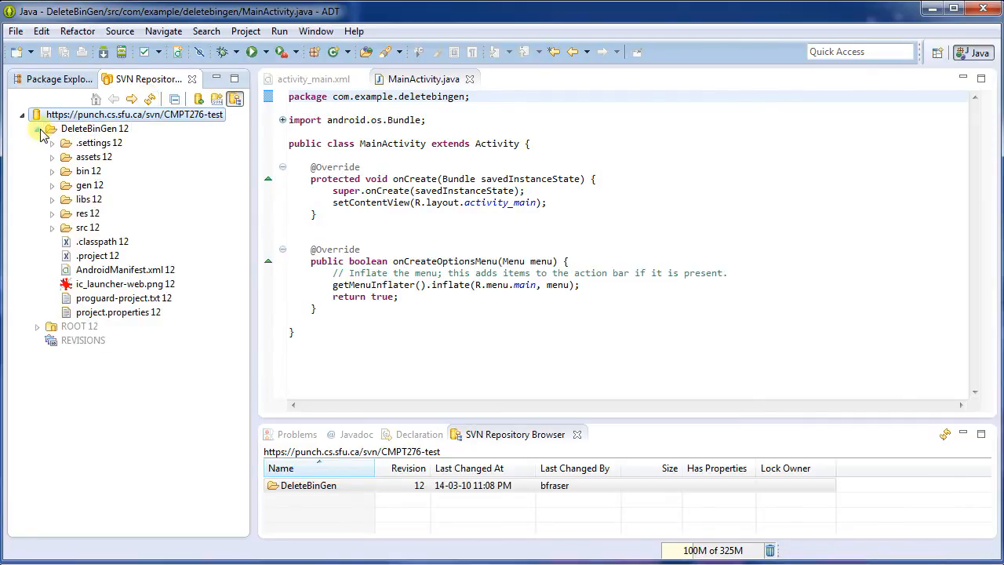
click(41, 134)
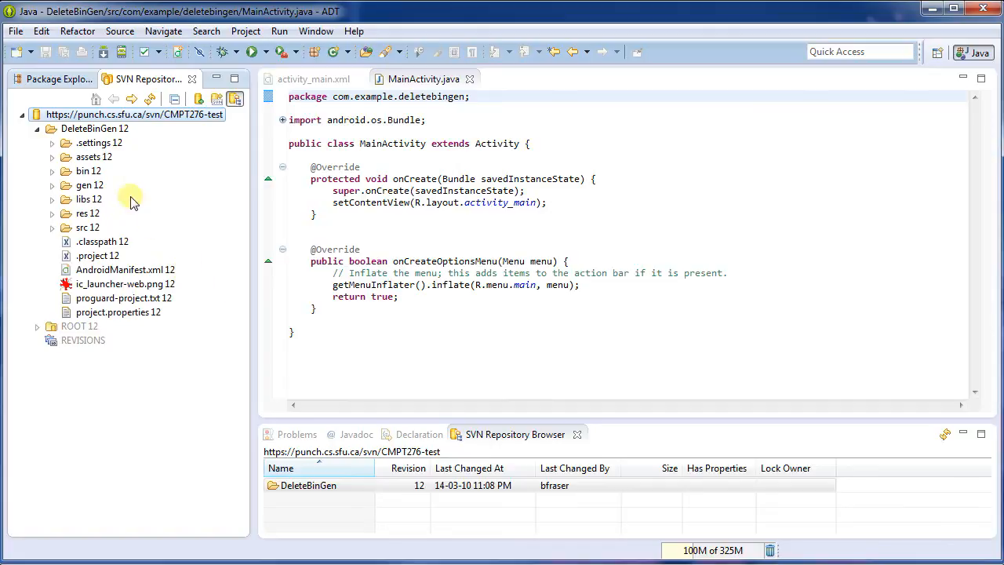
click(89, 185)
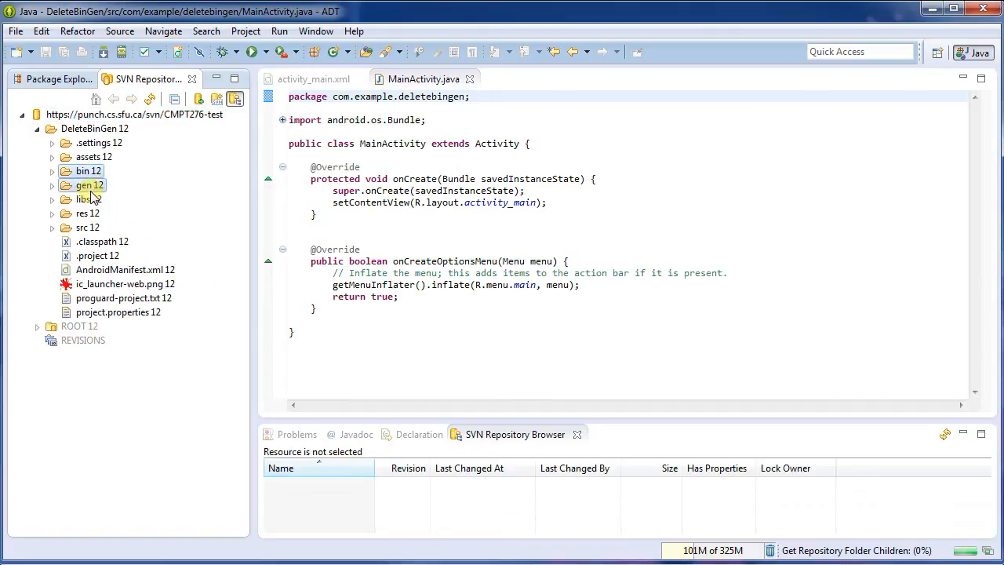
right_click(88, 171)
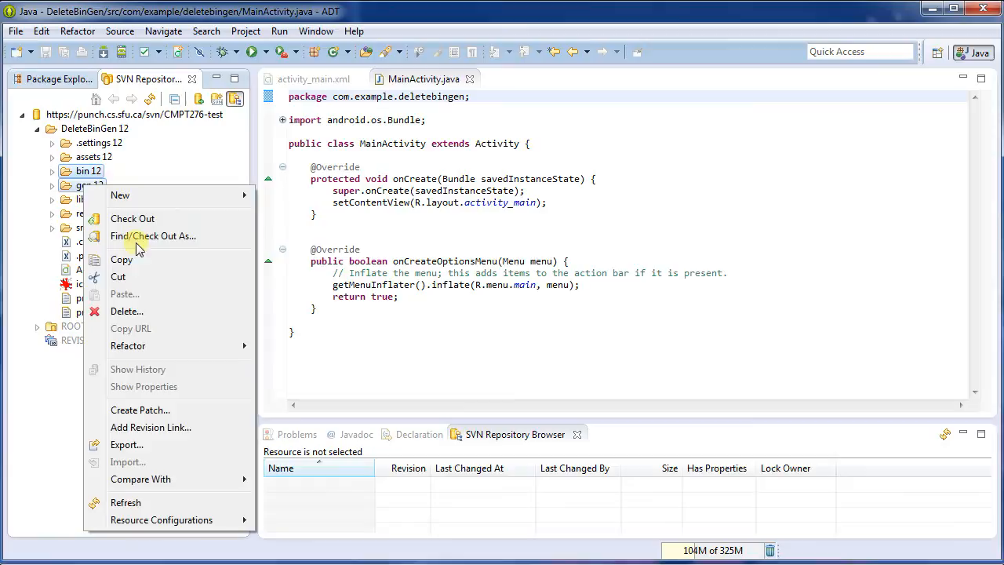
- Delete bin and gen with comment 'Delete bin/ and gen/', then re-expand DeleteBinGen
click(127, 311)
text(Delete)
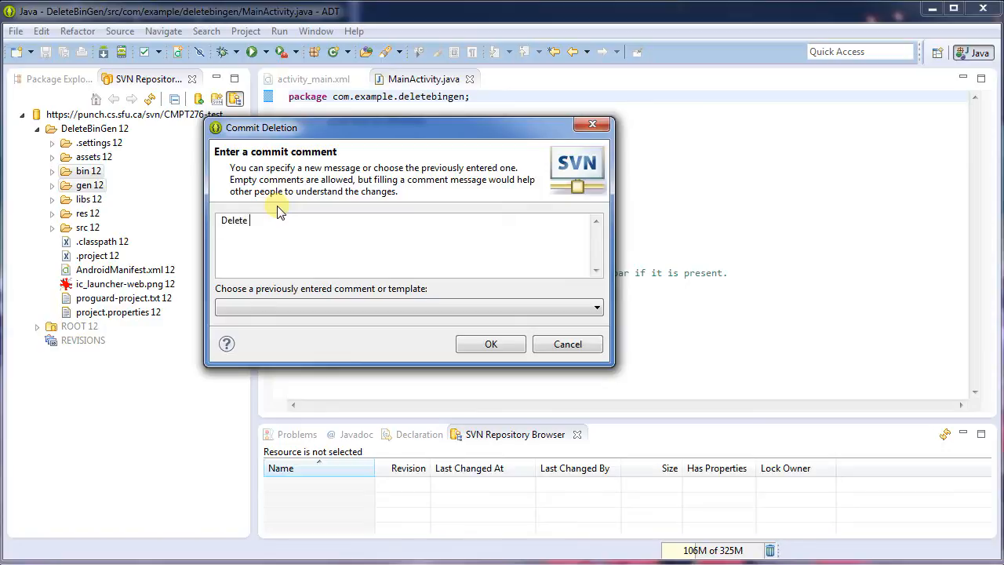
text(bin/ and gen/)
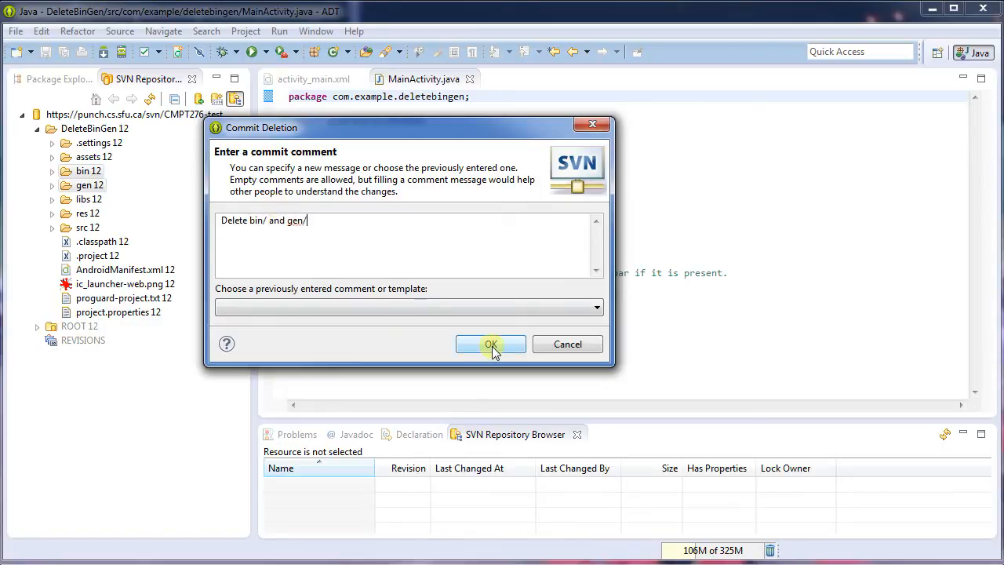
click(490, 345)
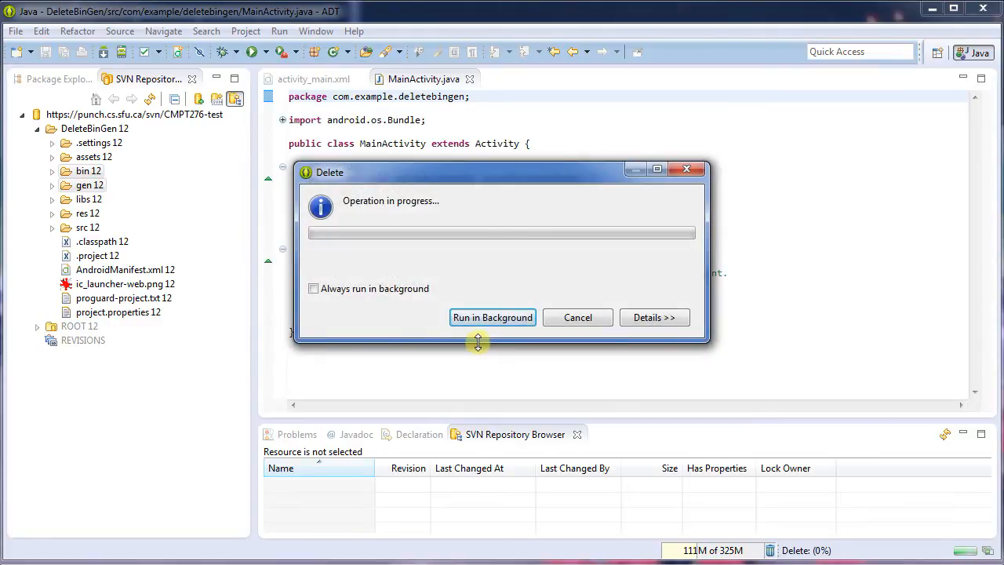
click(493, 317)
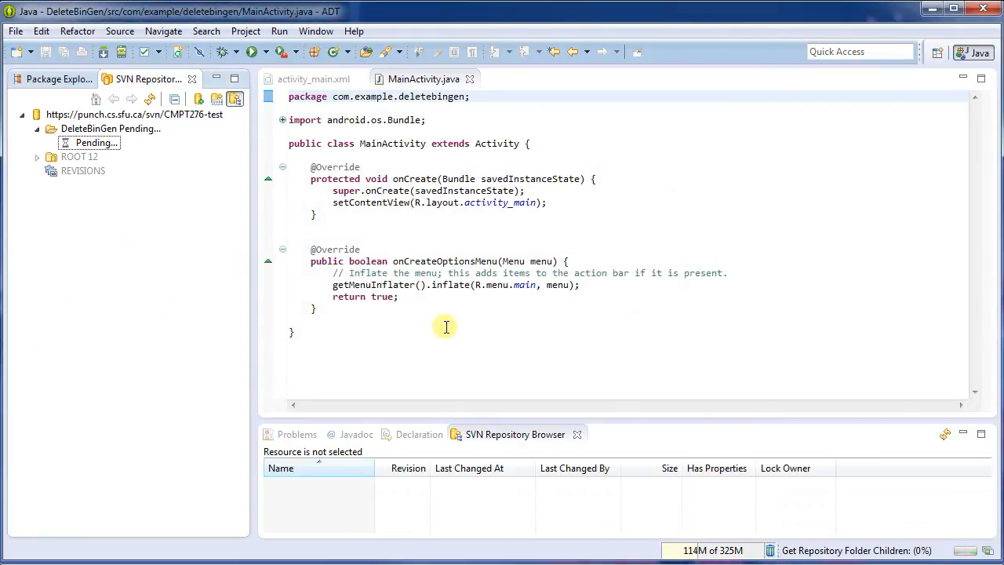
click(37, 128)
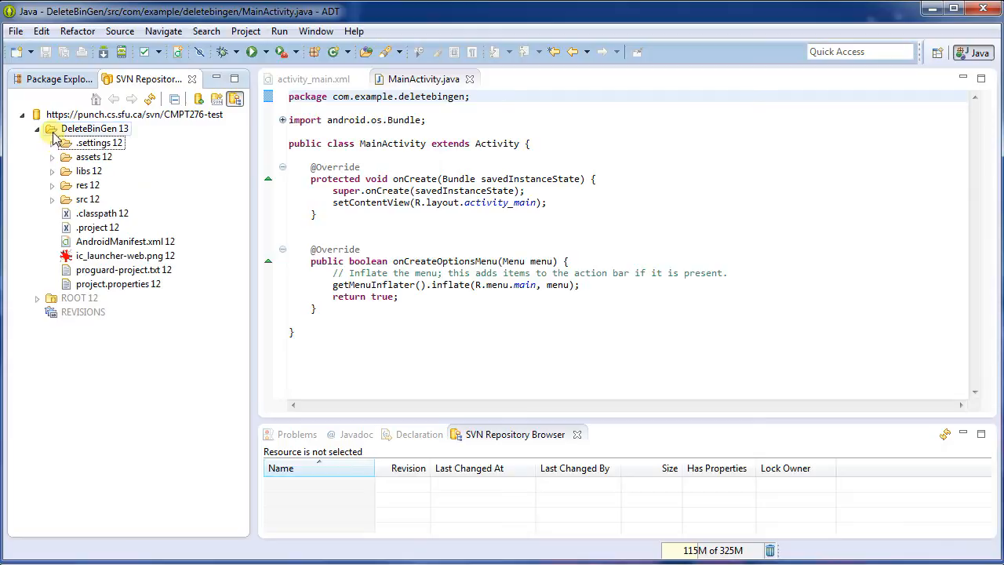
click(94, 128)
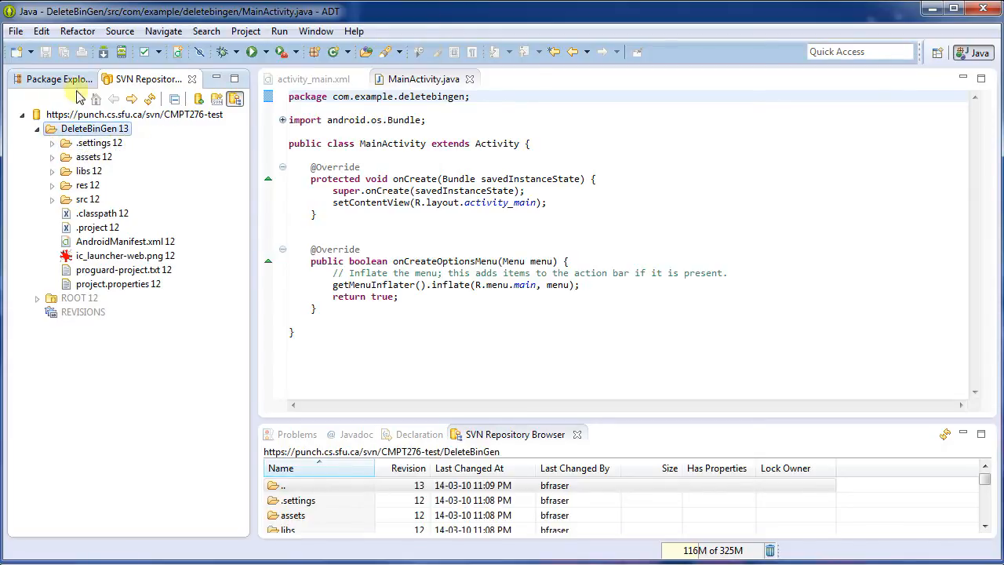
click(58, 78)
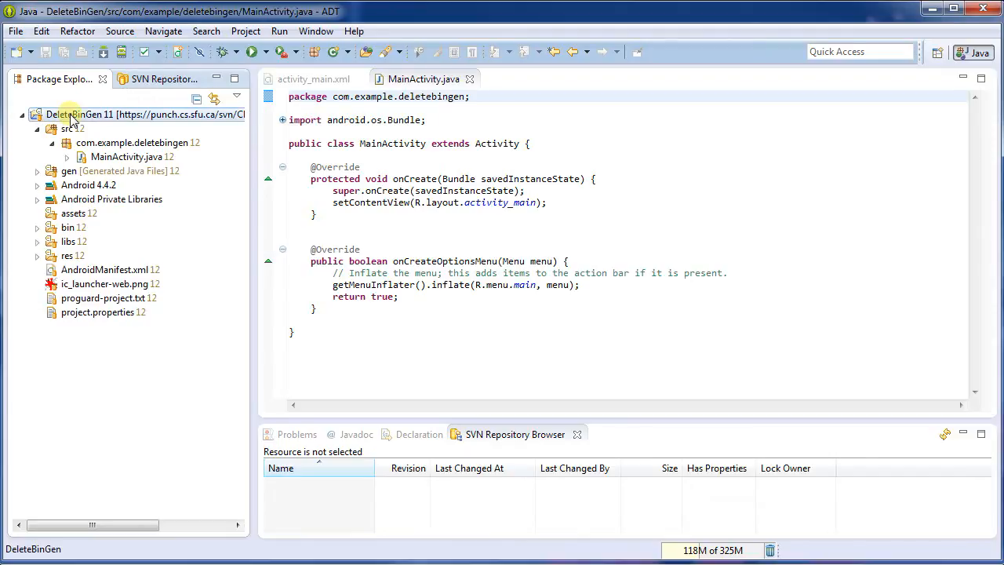
- Update the local DeleteBinGen copy to revision 13 through the project's Team actions
right_click(71, 114)
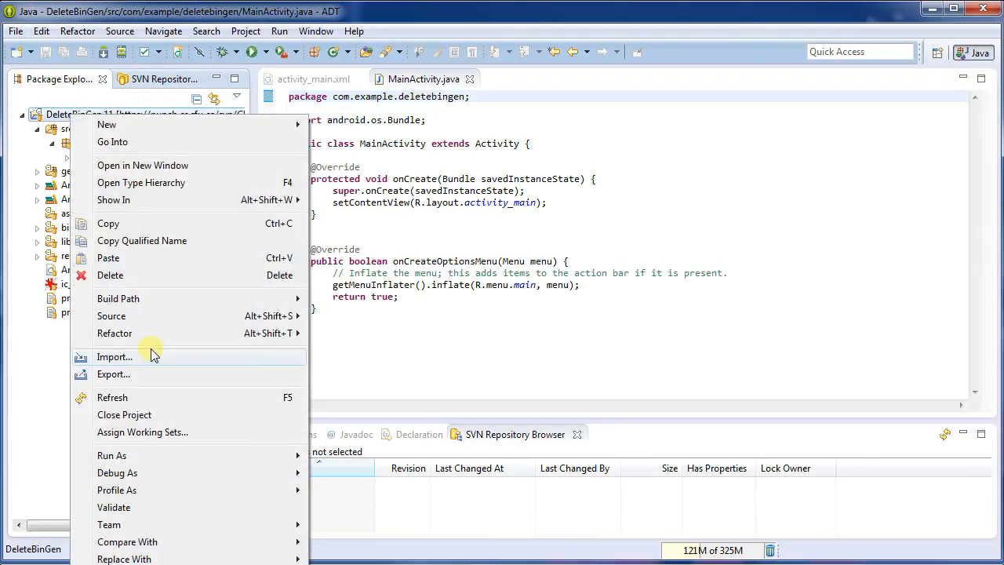
mouse_move(109, 524)
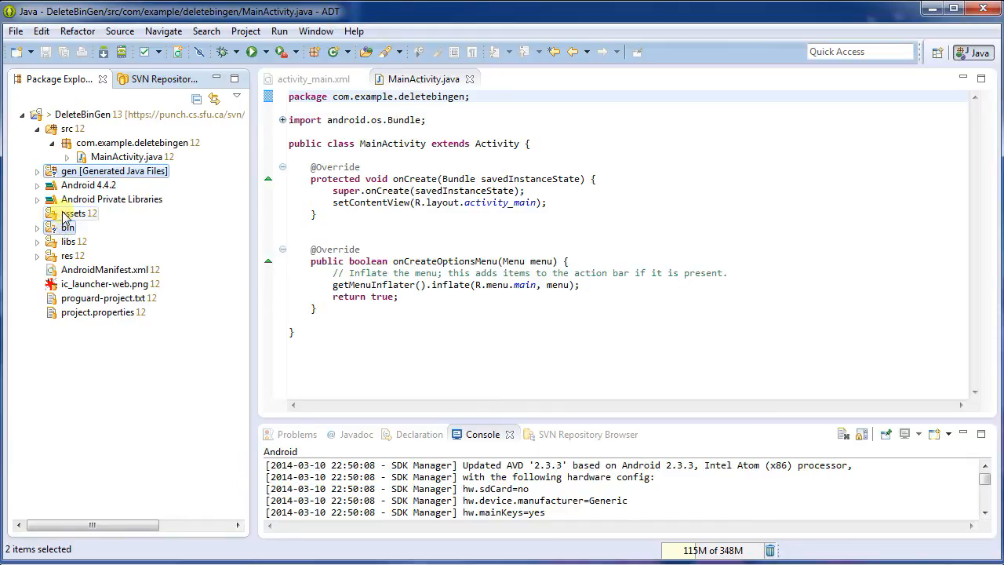
click(69, 129)
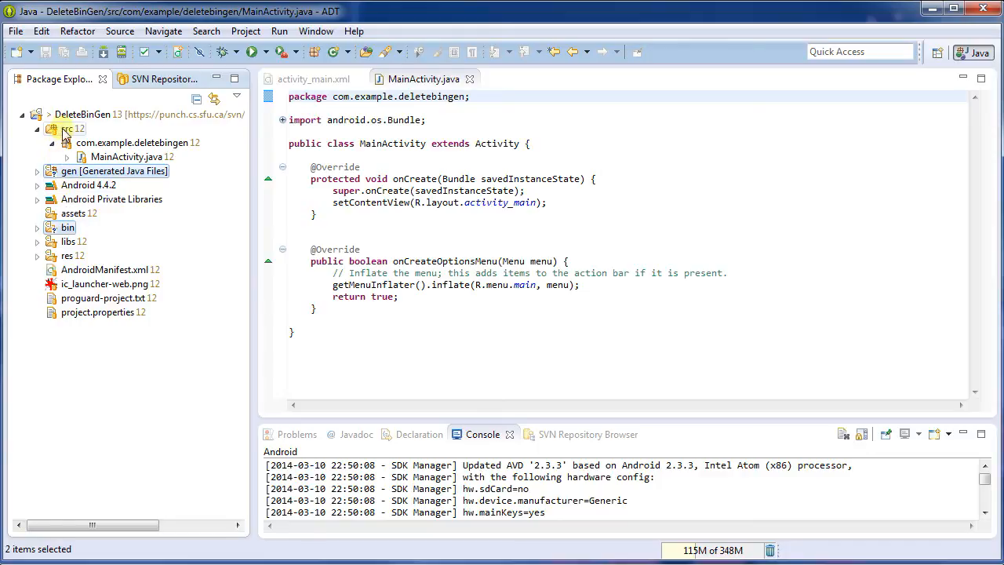
right_click(70, 113)
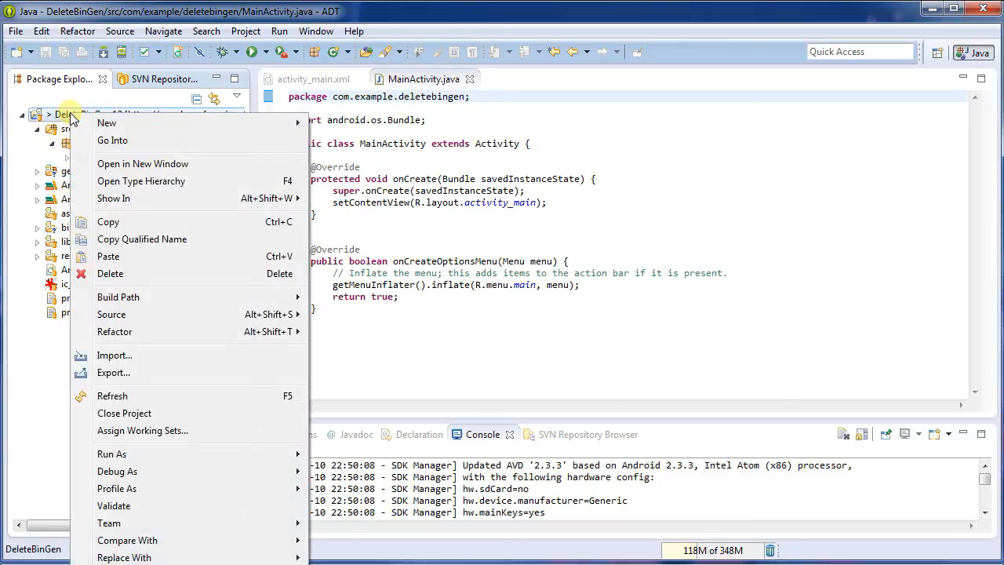
mouse_move(119, 296)
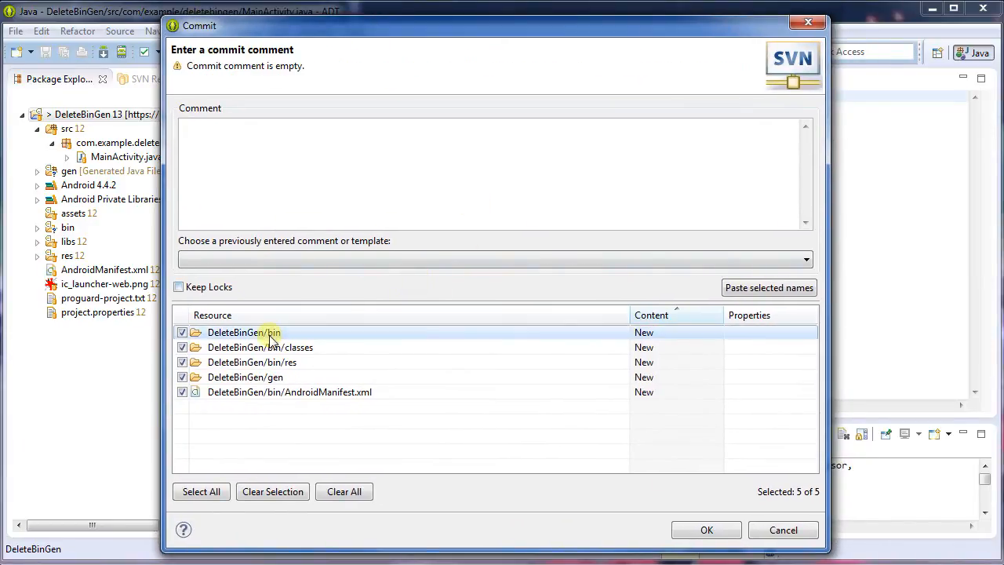
- Add DeleteBinGen/bin and DeleteBinGen/gen to svn:ignore from the Commit dialog
right_click(243, 332)
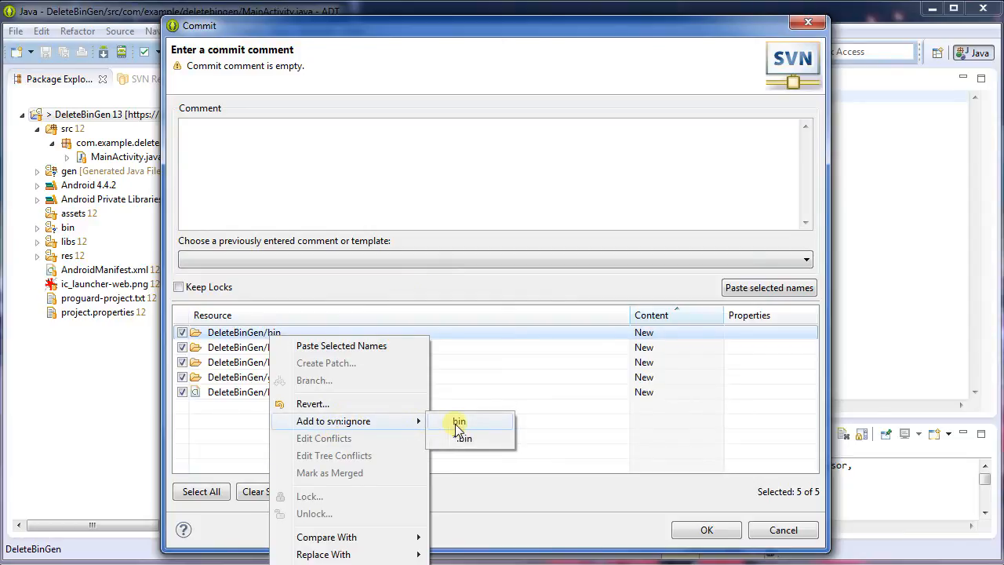
click(459, 422)
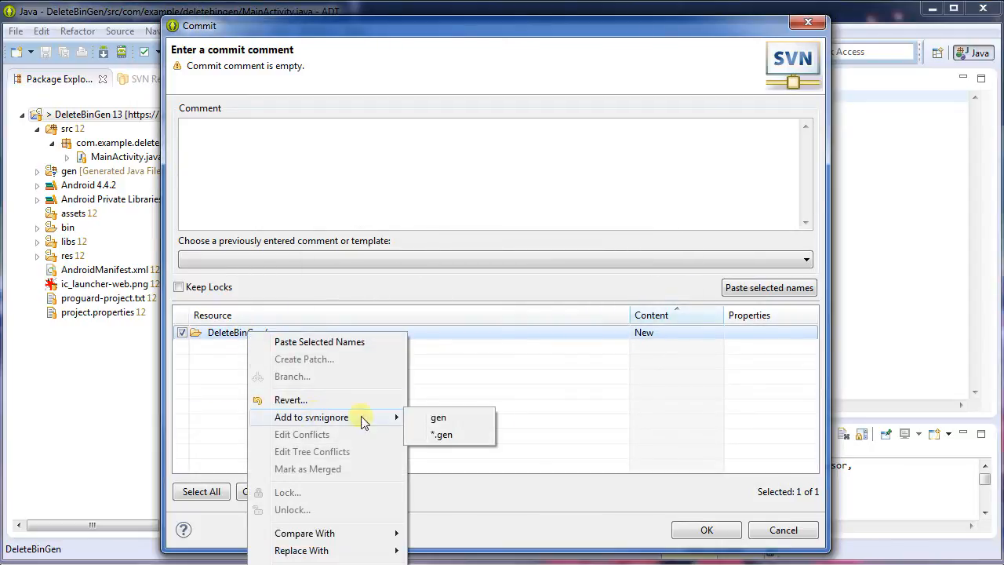
click(437, 417)
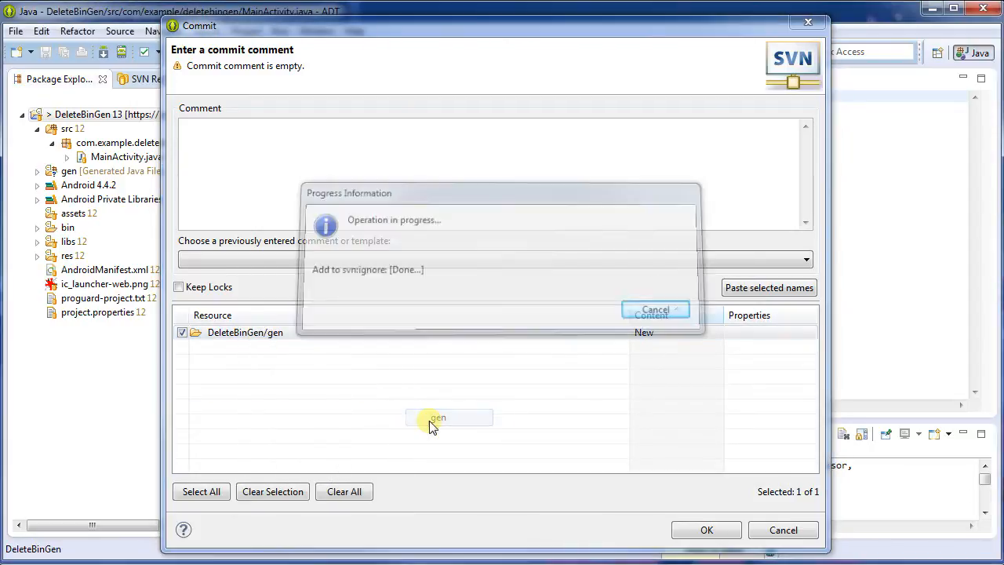
click(655, 309)
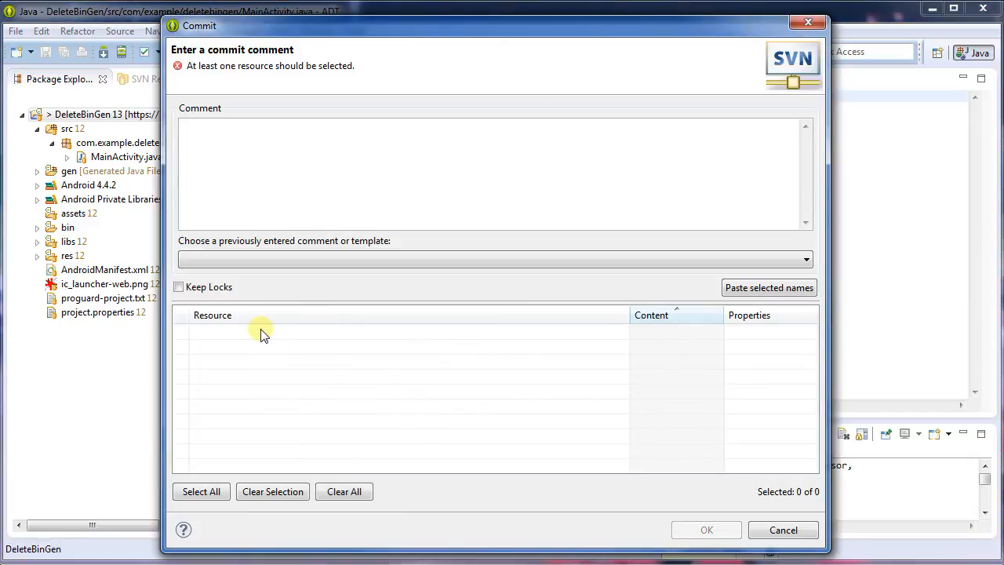
mouse_move(264, 40)
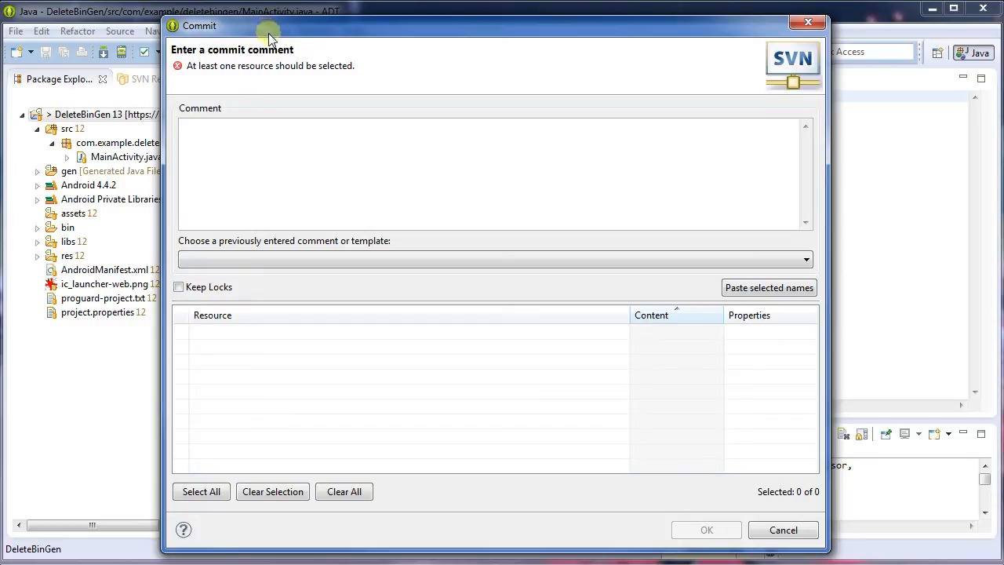
mouse_move(384, 458)
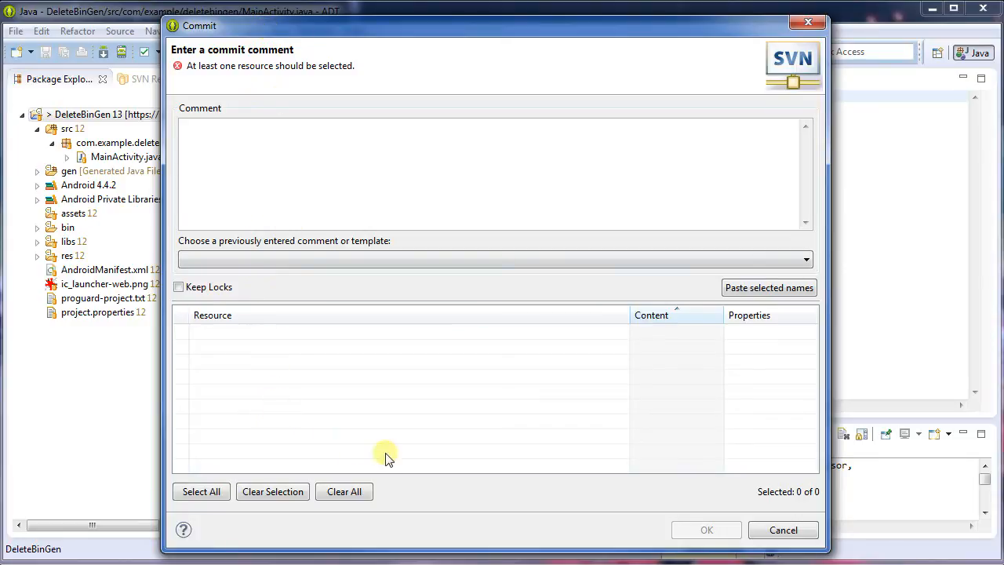
click(783, 530)
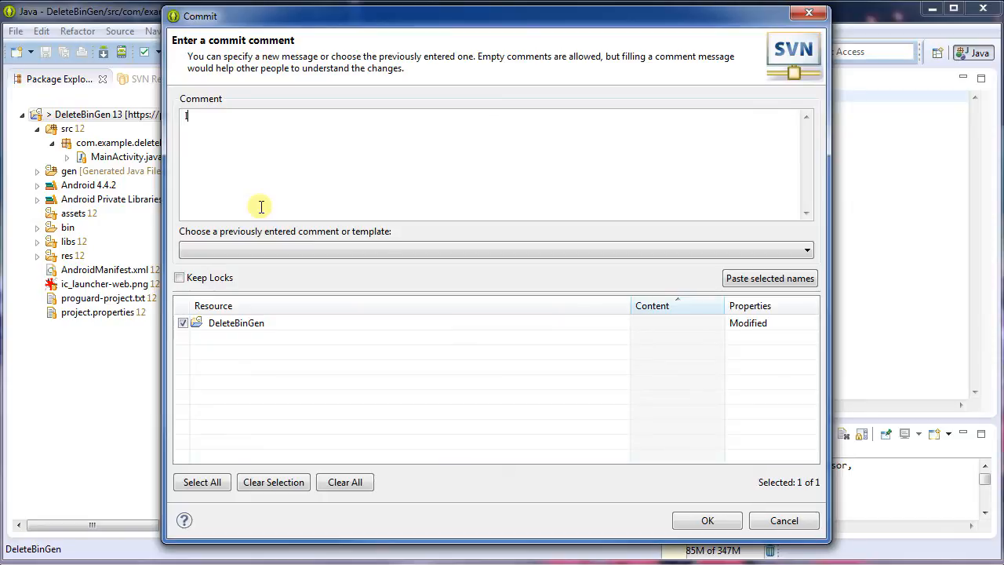
- Commit the svn:ignore change with comment 'Ignore bin/ and gen/.'
text(Ignore bi)
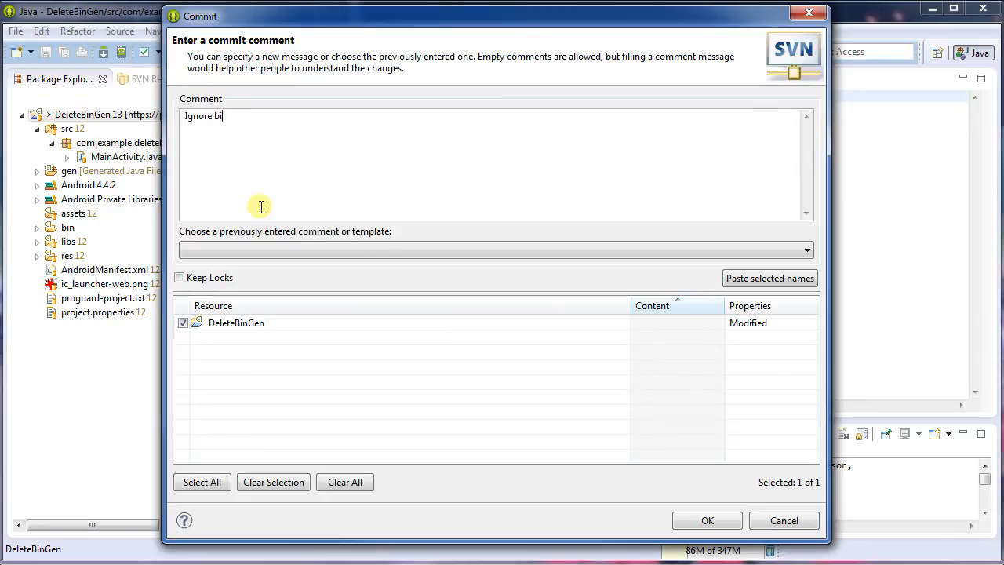
text(n/ and gen/.)
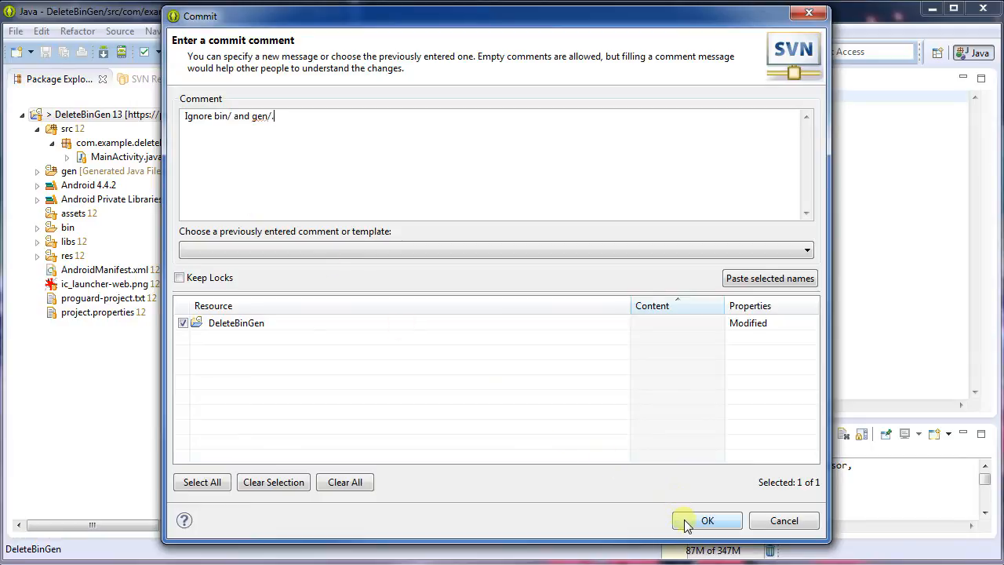
click(707, 520)
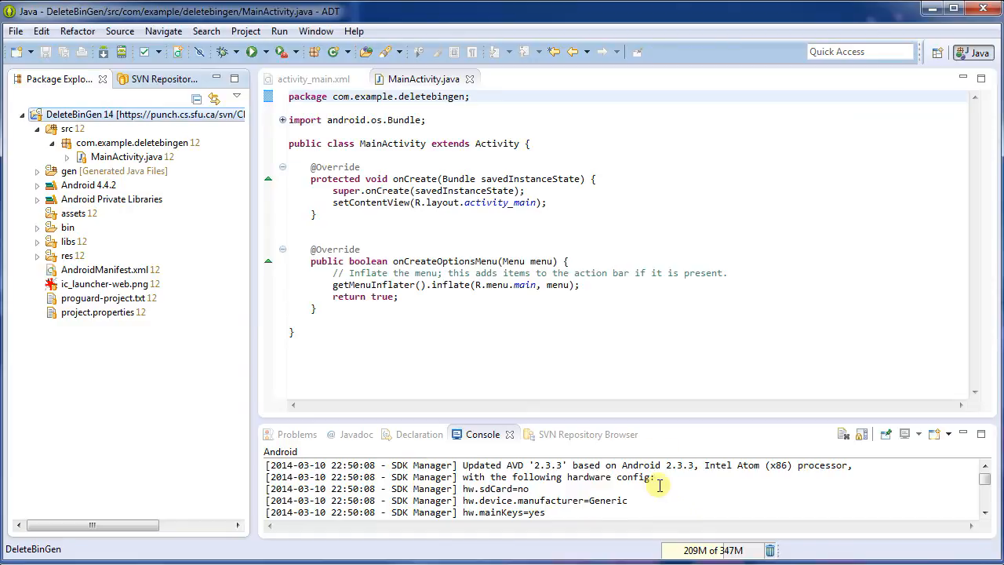
click(67, 226)
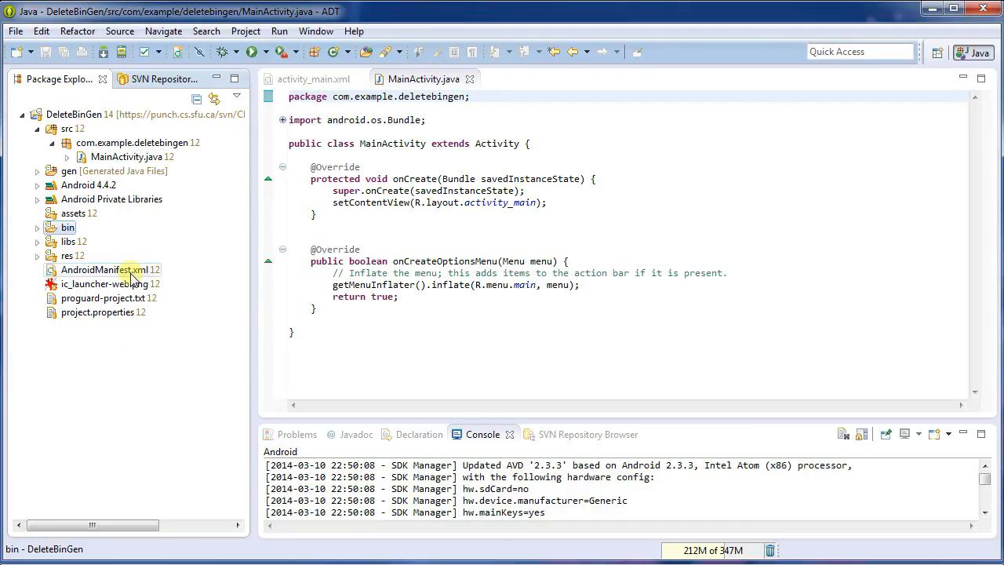
mouse_move(111, 199)
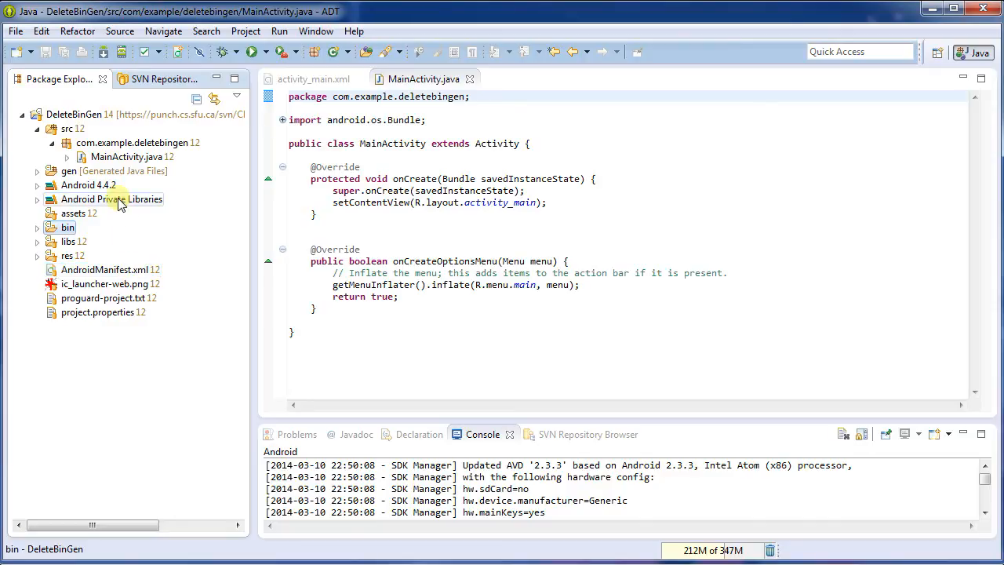
mouse_move(102, 228)
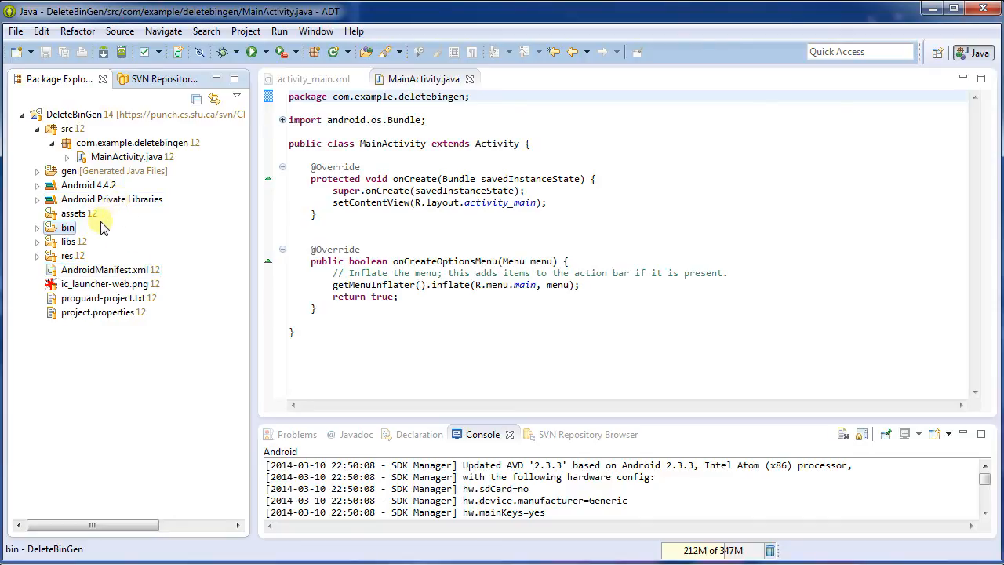
mouse_move(89, 360)
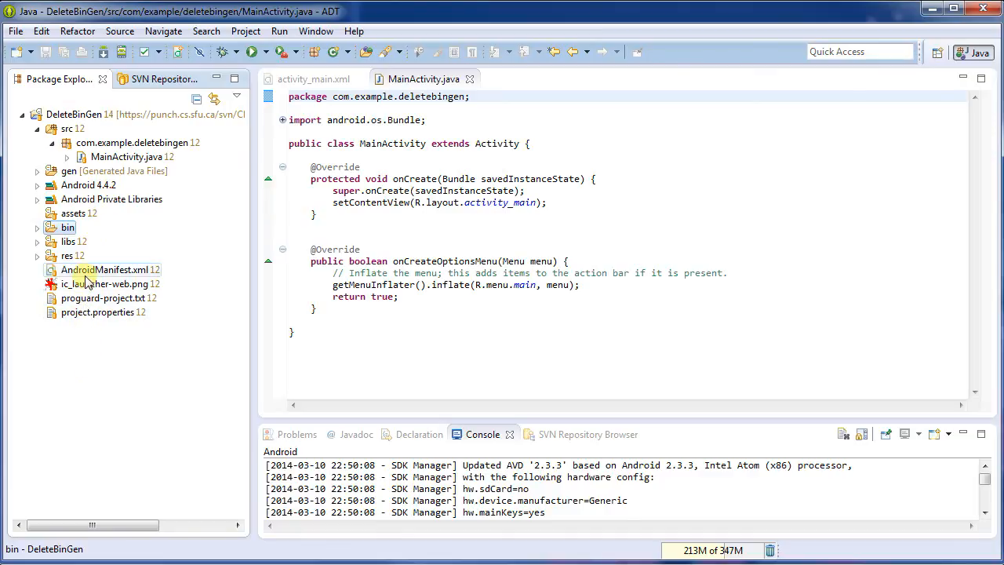
click(68, 228)
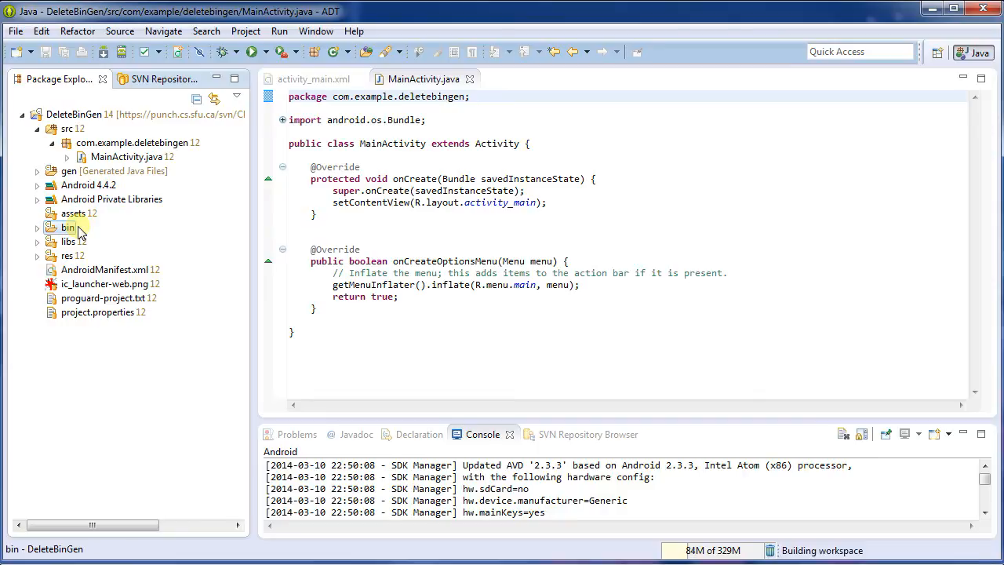
click(67, 227)
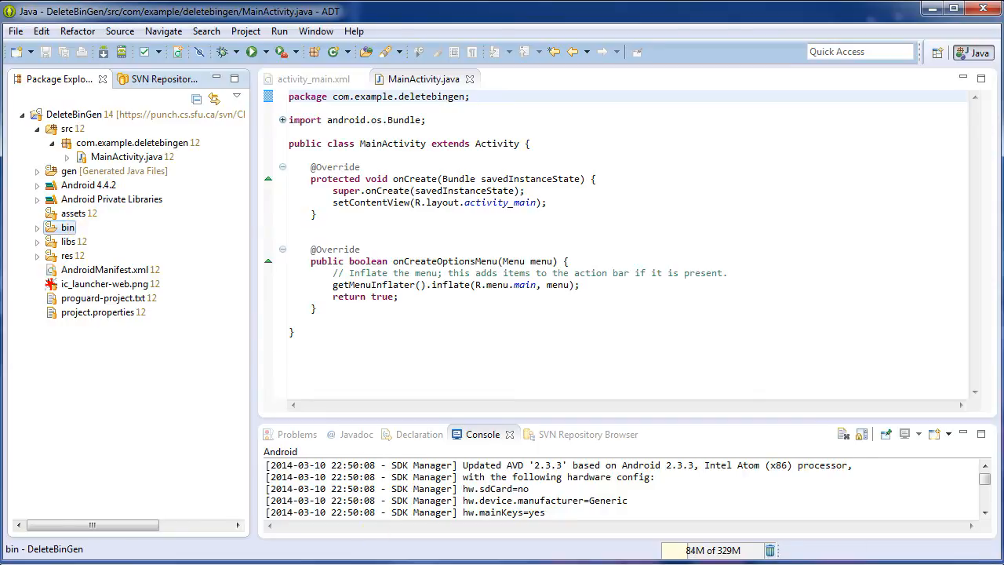